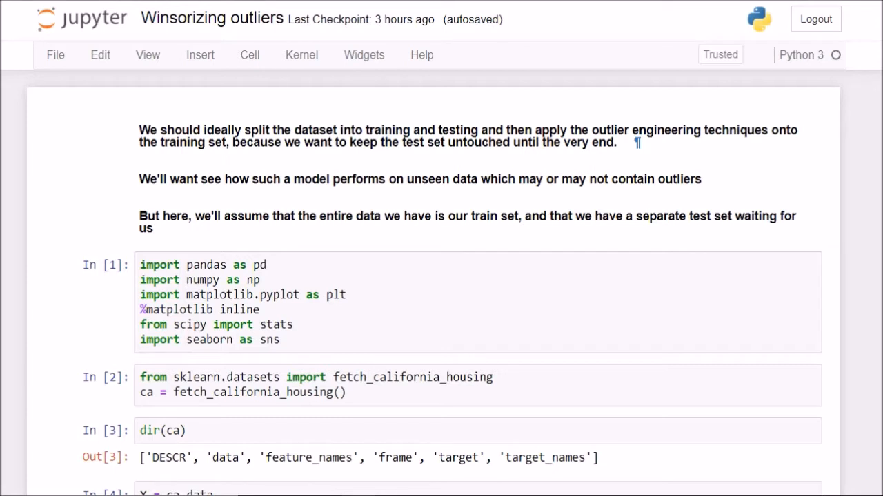
{"action": "mouse_move", "coordinate": [422, 108]}
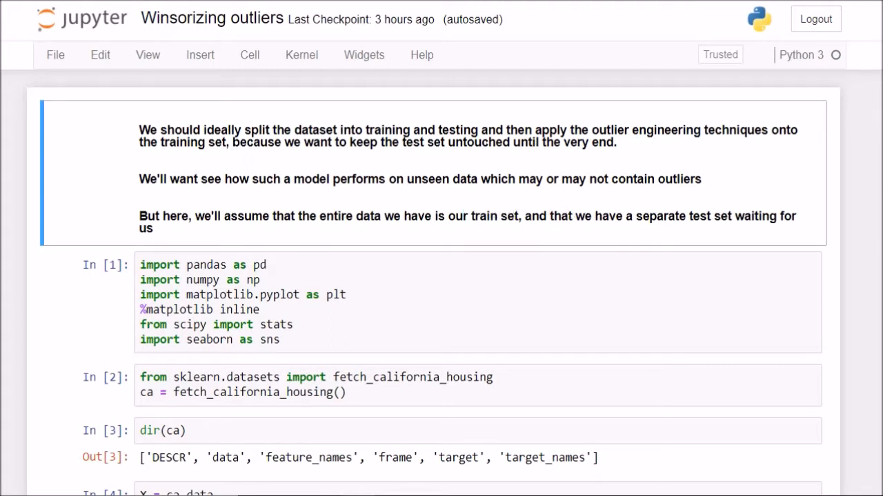
Step: Scroll down to the 'Capping using Percentile method' heading
{"action": "scroll", "scroll_direction": "down", "scroll_amount": 3}
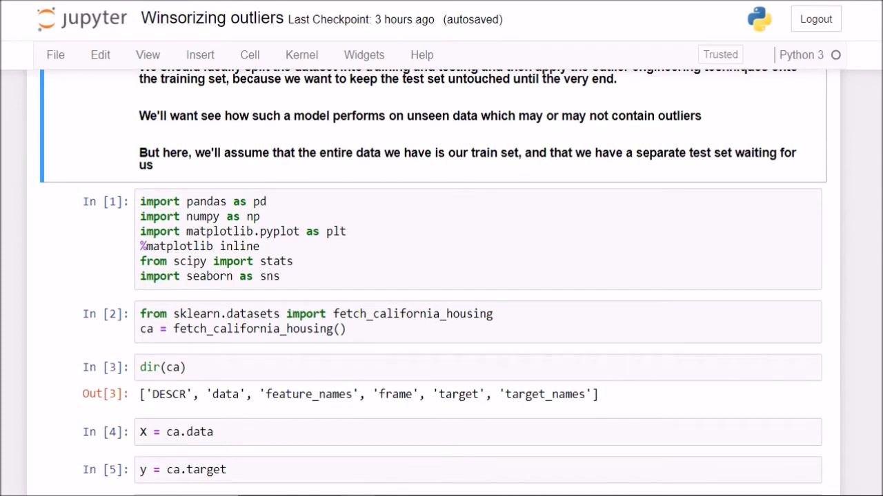
{"action": "scroll", "scroll_direction": "down", "scroll_amount": 3}
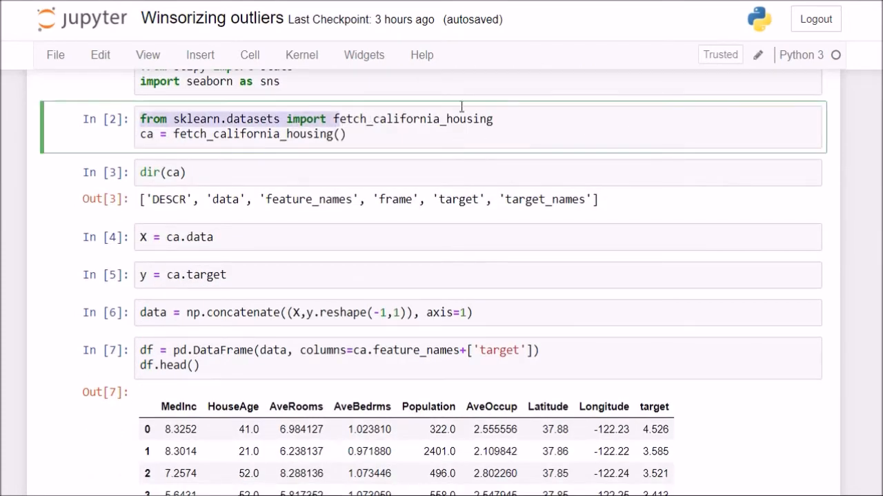
{"action": "scroll", "scroll_direction": "down", "scroll_amount": 3}
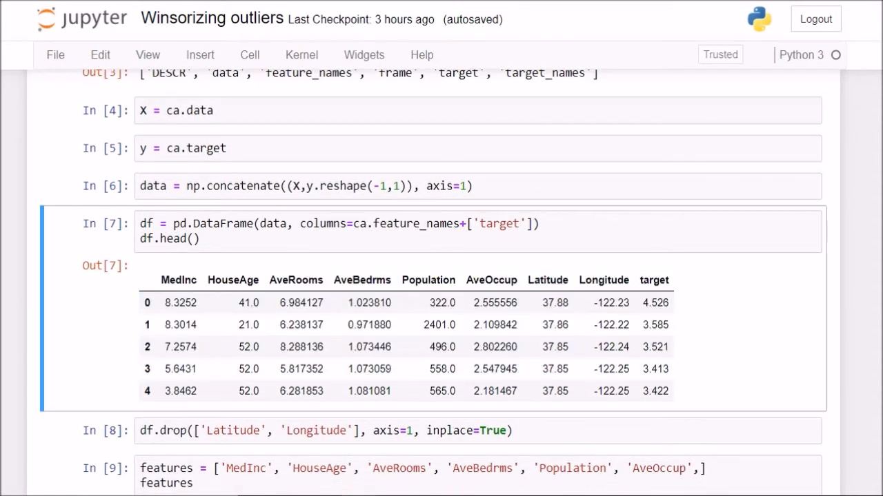
{"action": "scroll", "scroll_direction": "down", "scroll_amount": 3}
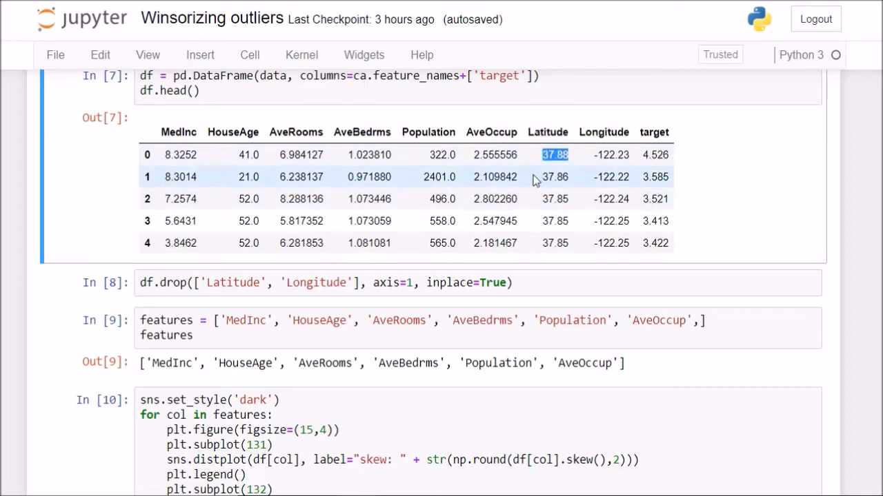
{"action": "left_click", "coordinate": [554, 177]}
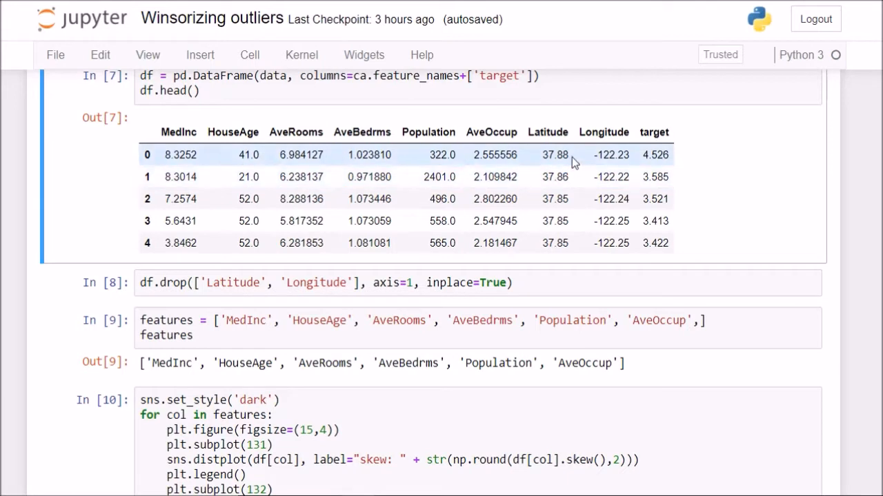
{"action": "mouse_move", "coordinate": [578, 166]}
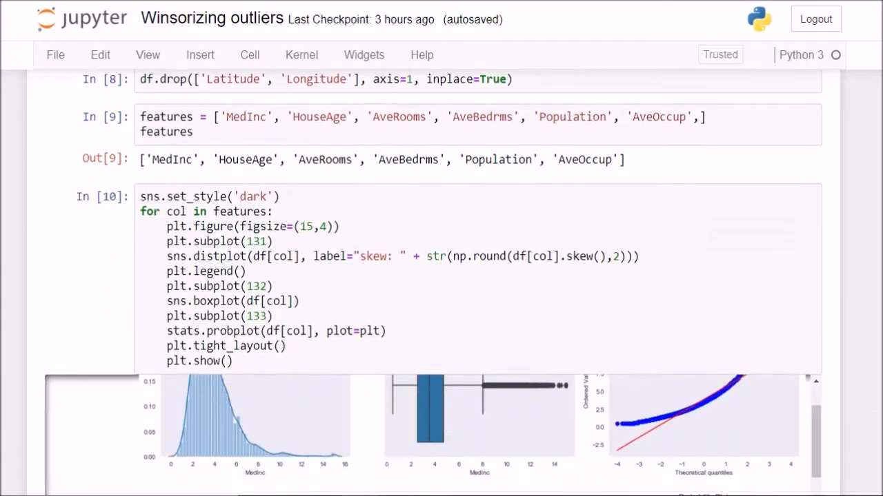
{"action": "scroll", "scroll_direction": "down", "scroll_amount": 3}
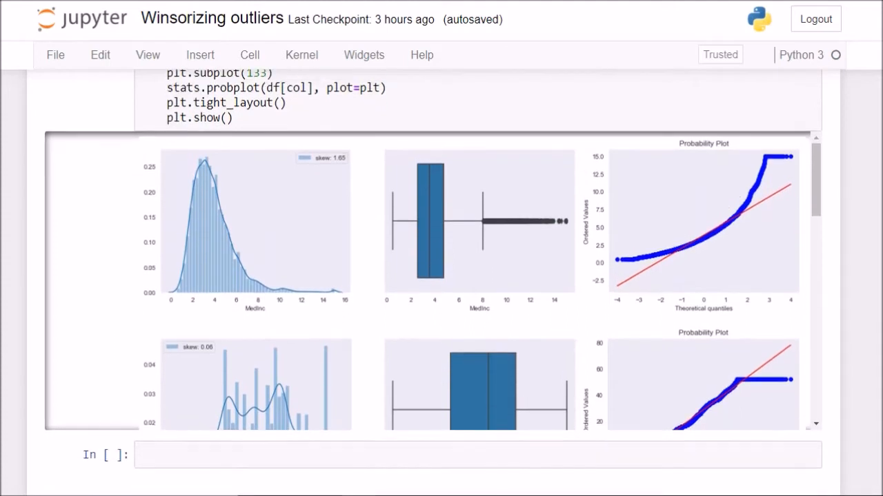
{"action": "scroll", "scroll_direction": "down", "scroll_amount": 3}
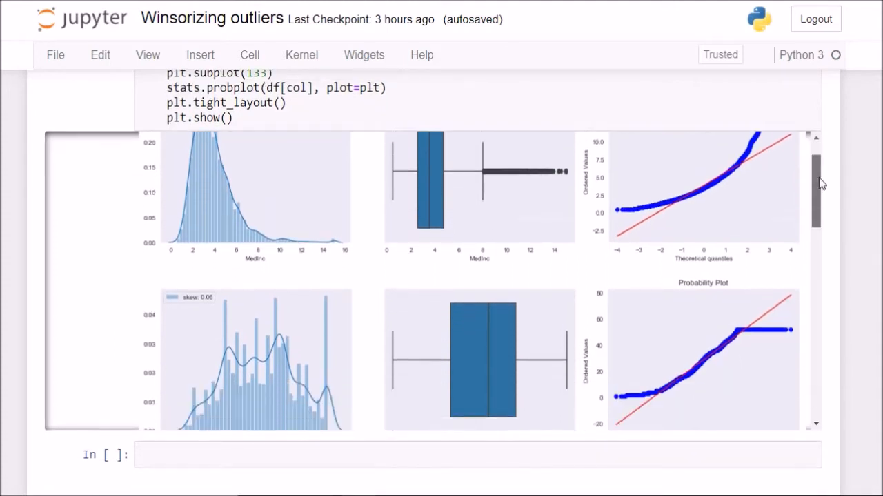
{"action": "scroll", "scroll_direction": "down", "scroll_amount": 3}
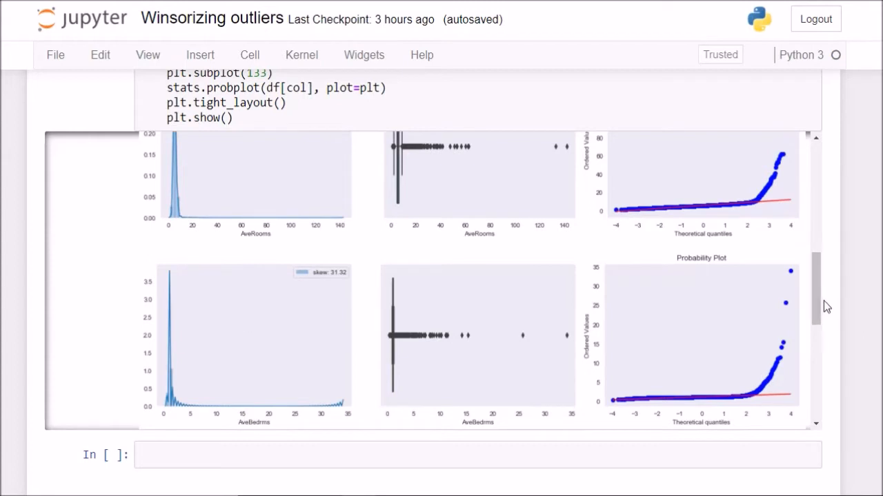
{"action": "scroll", "scroll_direction": "down", "scroll_amount": 3}
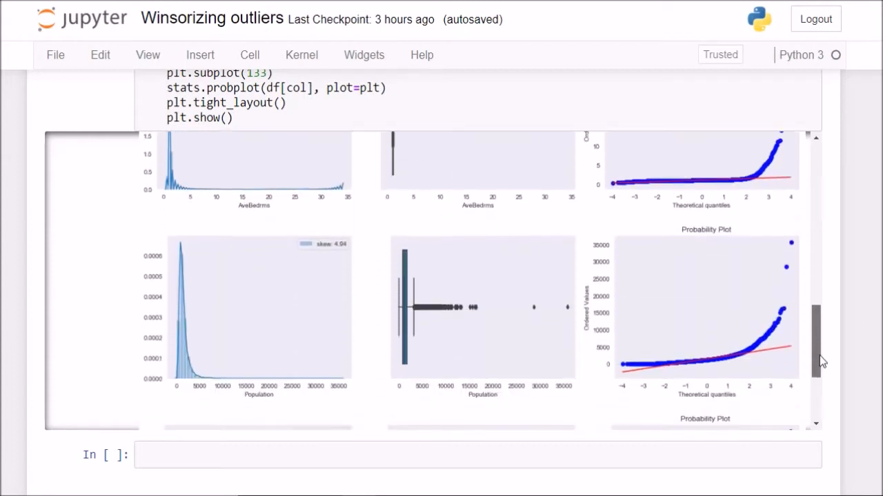
{"action": "scroll", "scroll_direction": "down", "scroll_amount": 3}
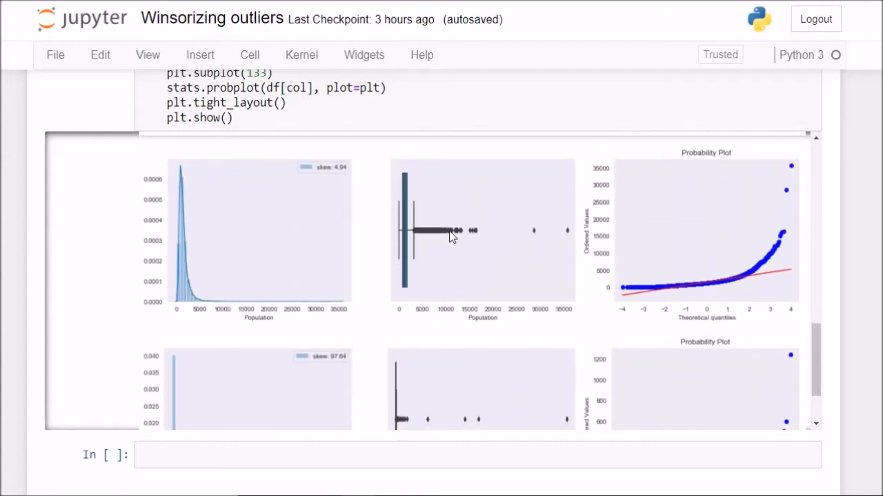
{"action": "mouse_move", "coordinate": [440, 246]}
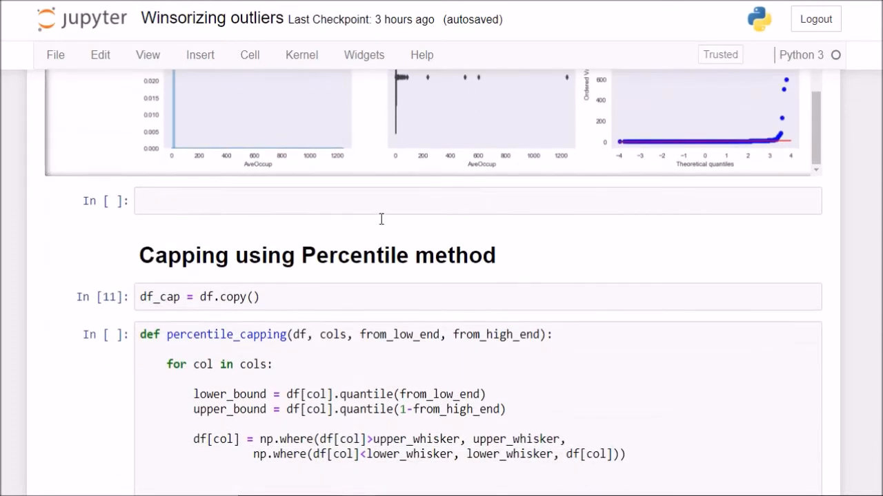
{"action": "left_click", "coordinate": [317, 255]}
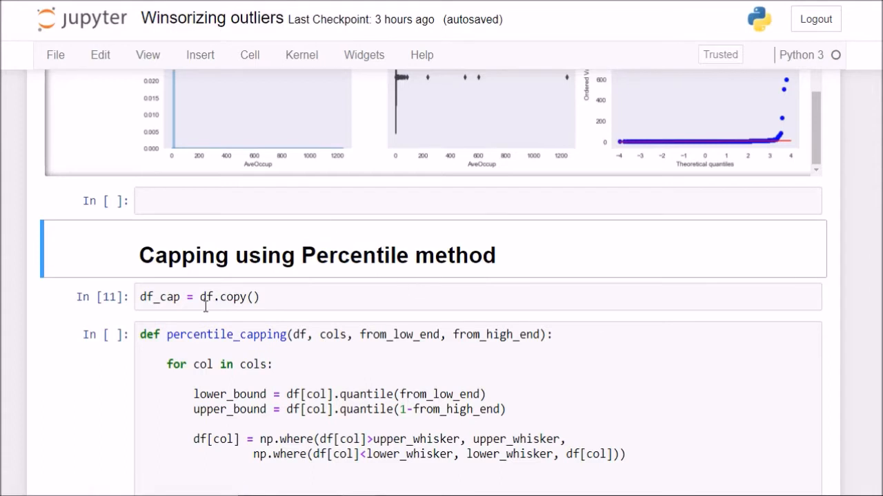
Step: Replace upper_whisker and lower_whisker with upper_bound and lower_bound in percentile_capping's np.where calls
{"action": "scroll", "scroll_direction": "down", "scroll_amount": 3}
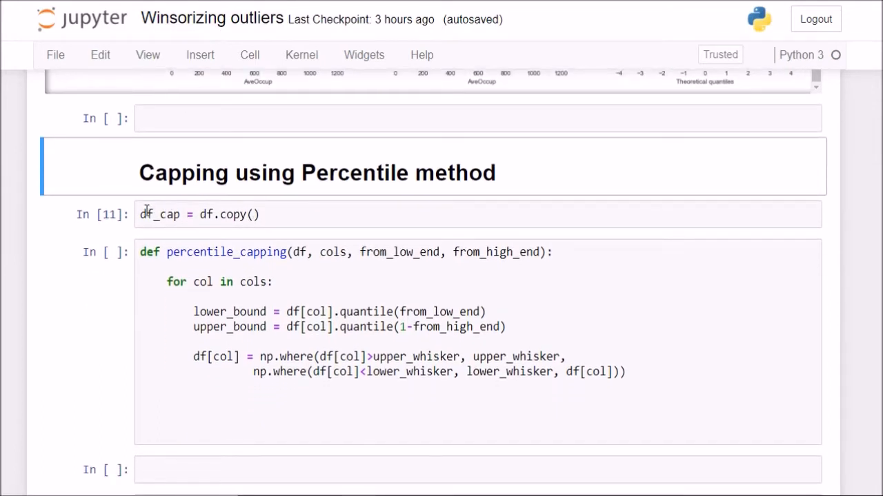
{"action": "scroll", "scroll_direction": "down", "scroll_amount": 3}
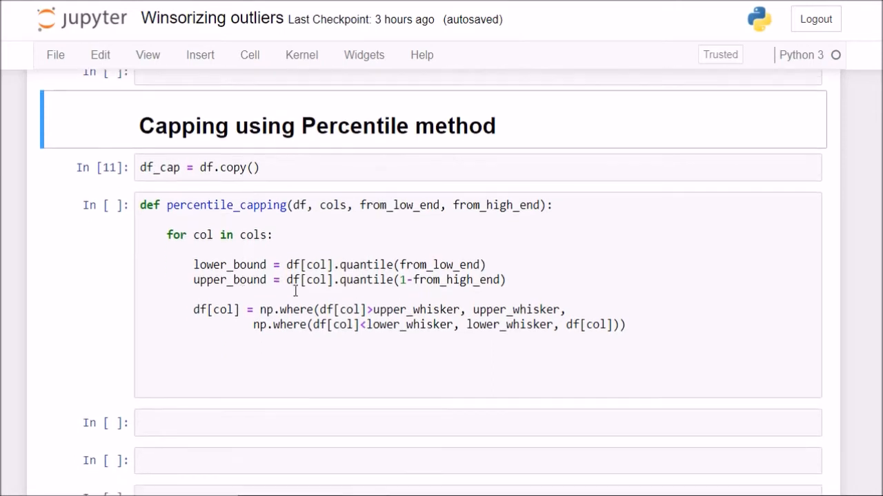
{"action": "mouse_move", "coordinate": [272, 276]}
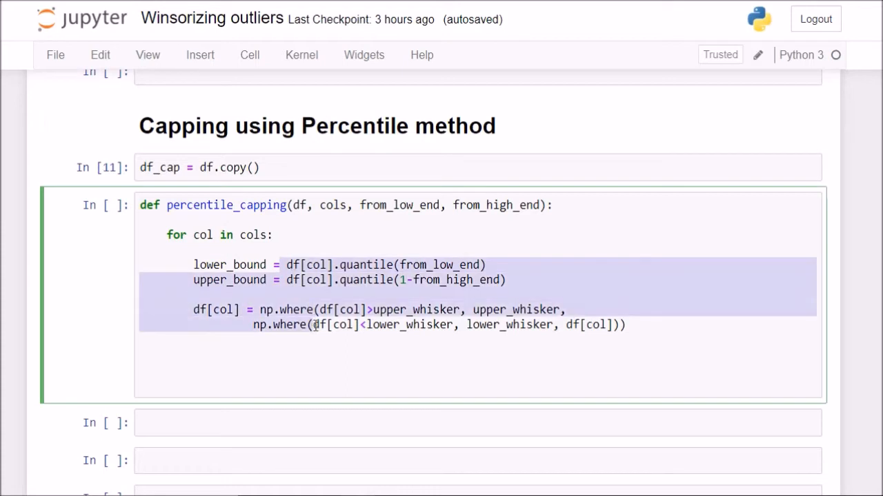
{"action": "left_click", "coordinate": [314, 325]}
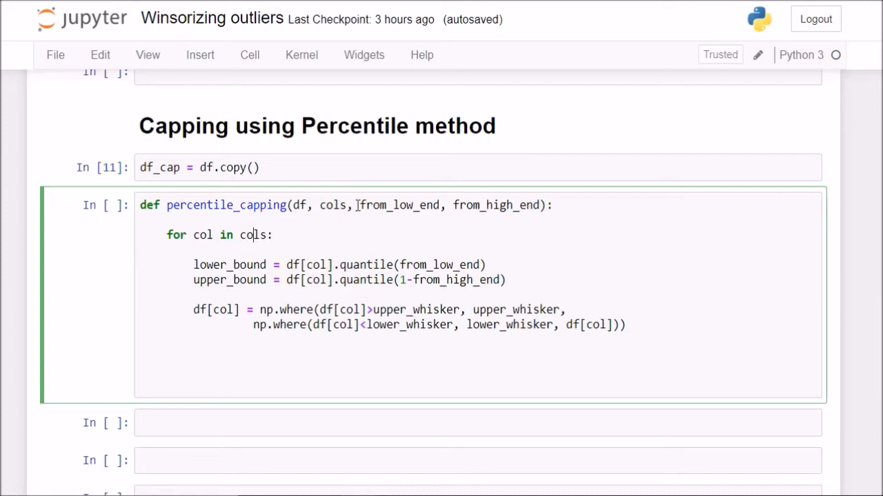
{"action": "double_click", "coordinate": [397, 205]}
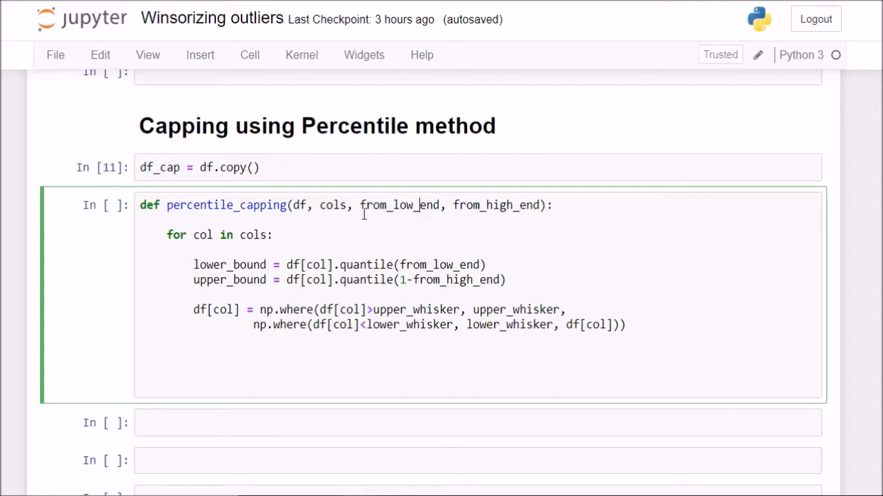
{"action": "double_click", "coordinate": [399, 205]}
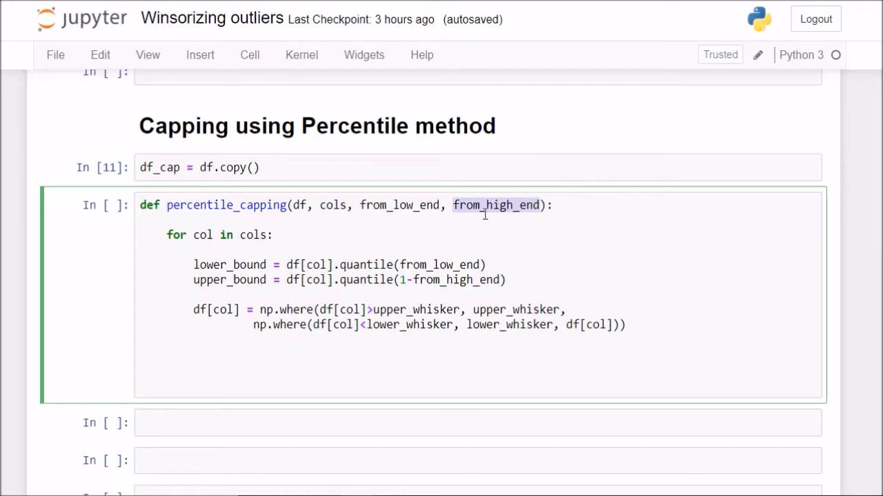
{"action": "mouse_move", "coordinate": [506, 199]}
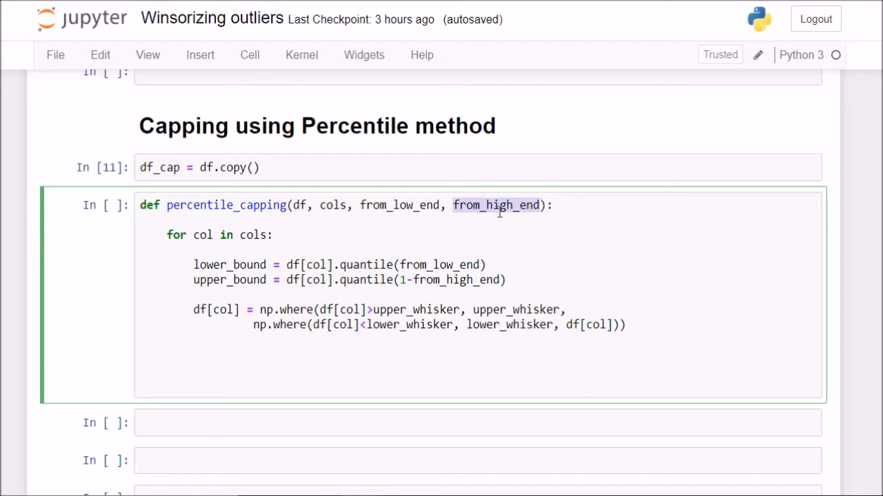
{"action": "mouse_move", "coordinate": [255, 282]}
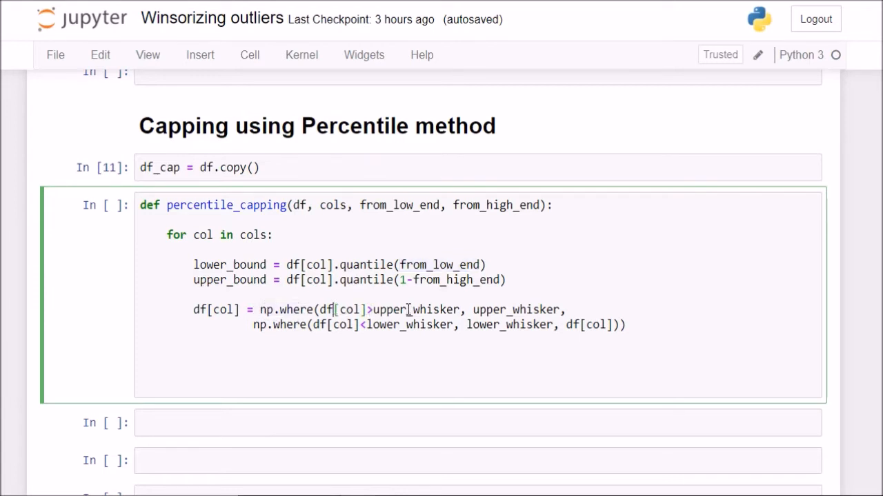
{"action": "double_click", "coordinate": [431, 309]}
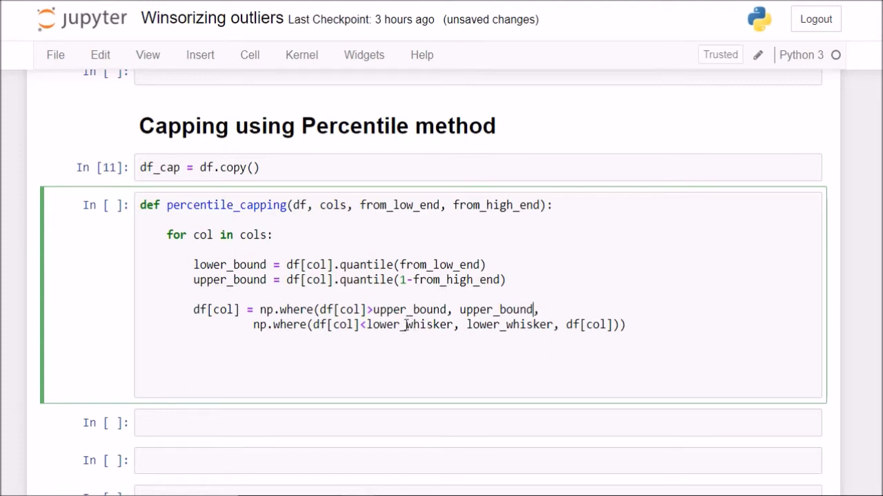
{"action": "double_click", "coordinate": [427, 325]}
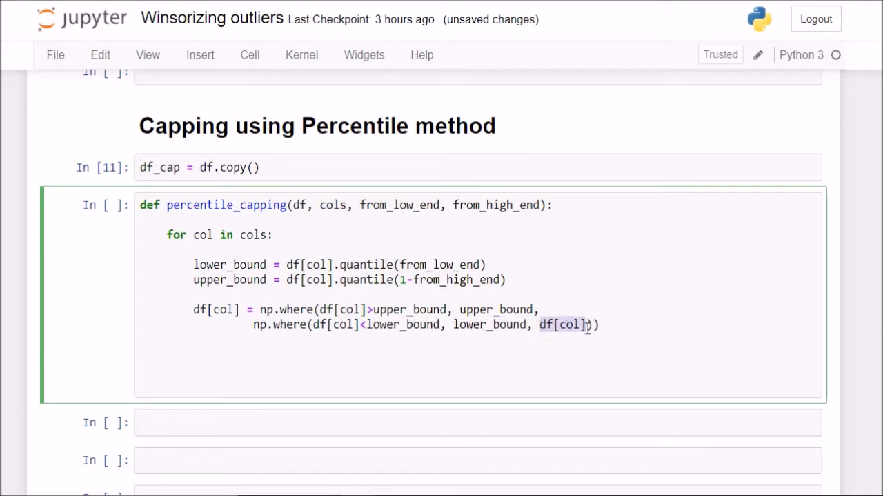
Step: Scroll back to the earlier plotting loop with distribution, box and probability plots
{"action": "scroll", "scroll_direction": "down", "scroll_amount": 3}
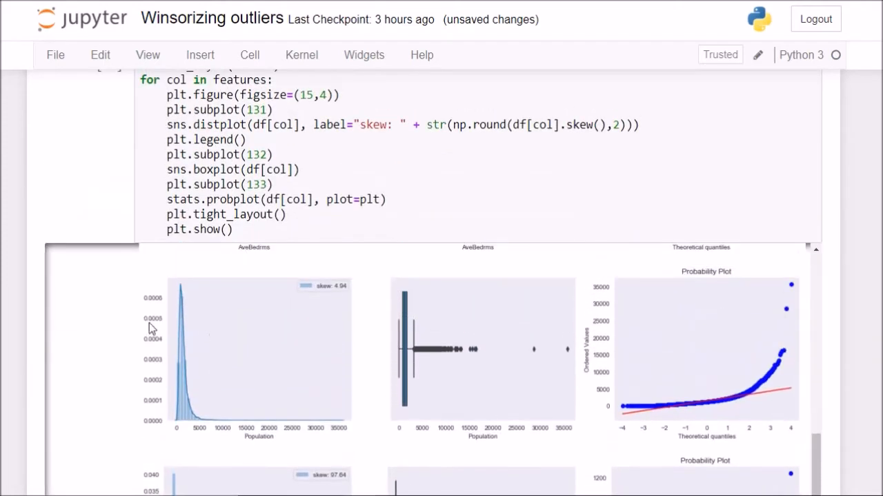
{"action": "mouse_move", "coordinate": [195, 354]}
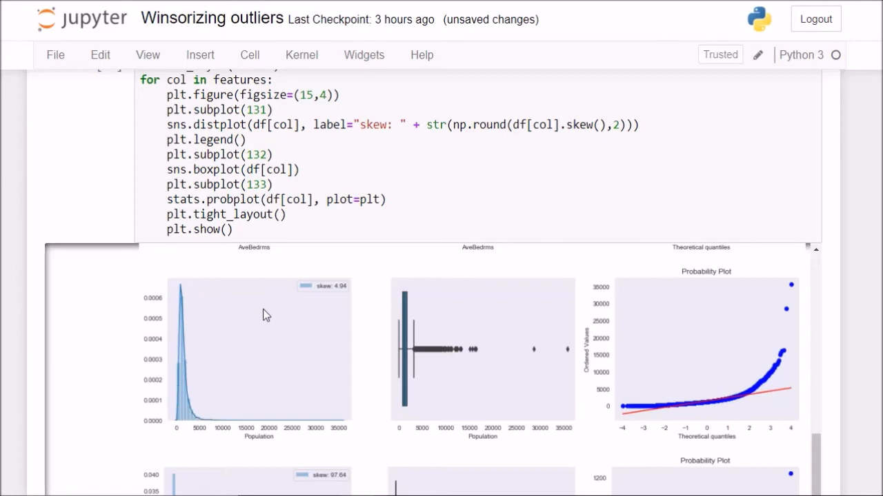
{"action": "mouse_move", "coordinate": [251, 451]}
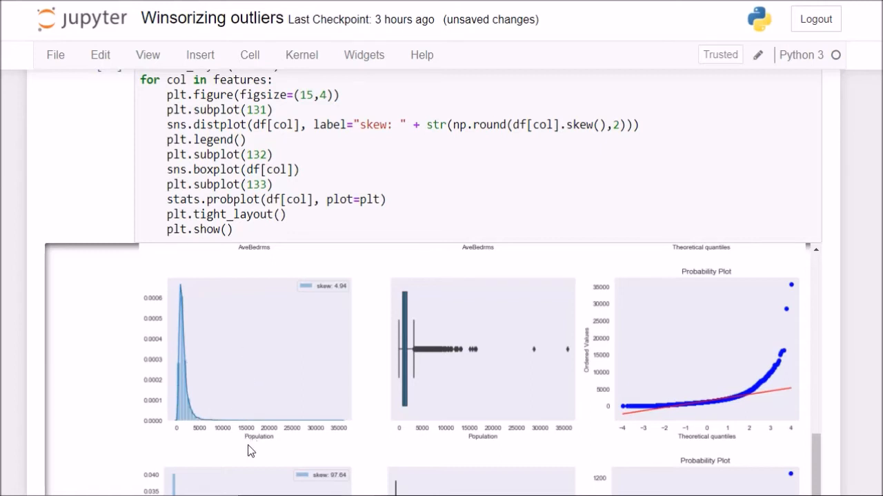
{"action": "mouse_move", "coordinate": [331, 422]}
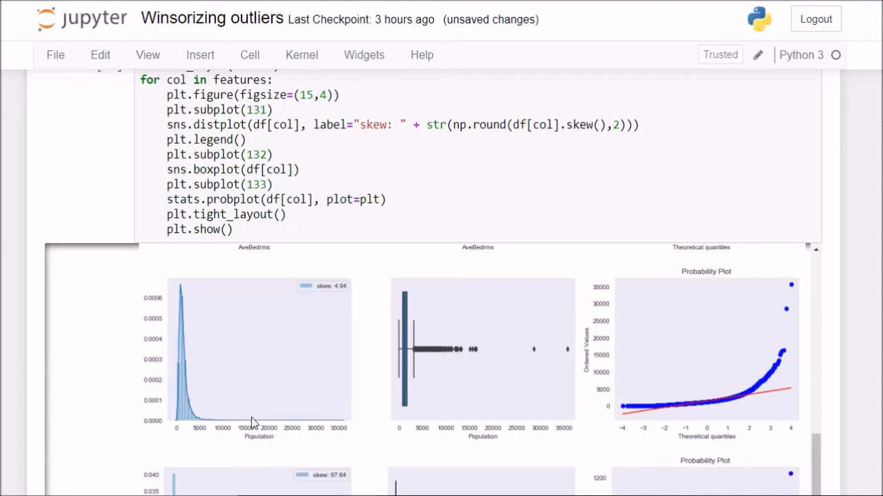
{"action": "mouse_move", "coordinate": [253, 427]}
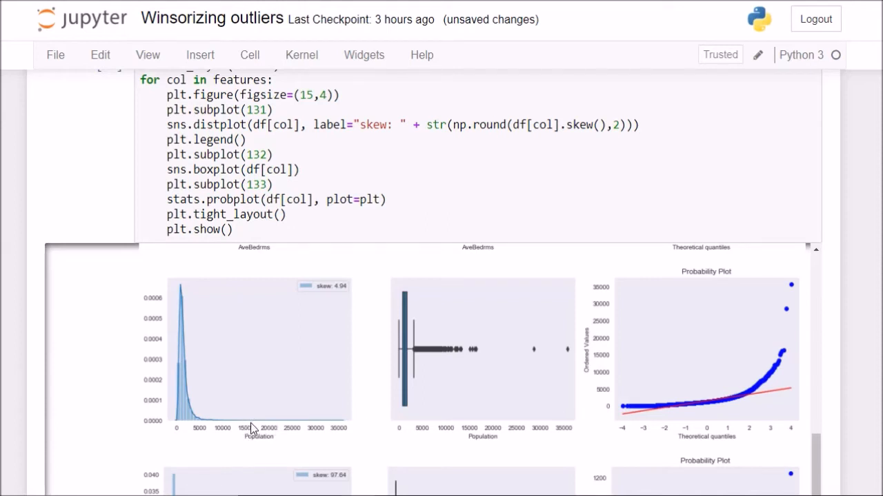
{"action": "mouse_move", "coordinate": [155, 430]}
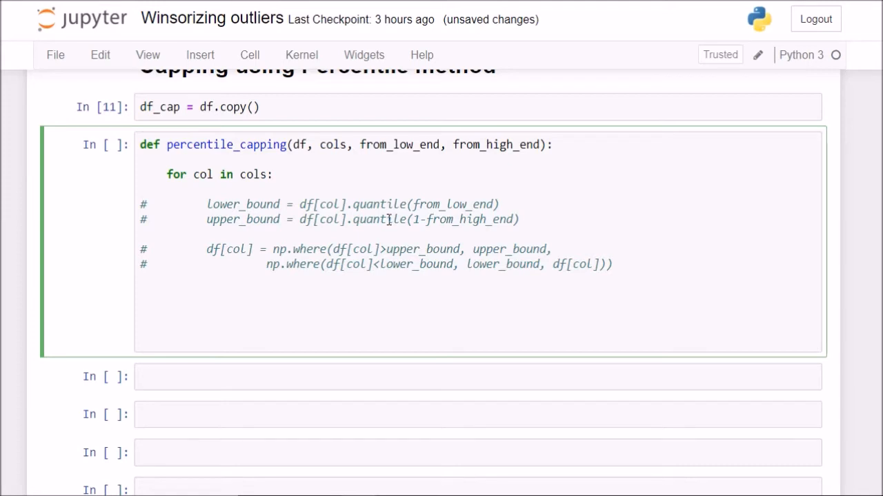
Step: Start a stats.mstats.winsorize call on df[col] inside percentile_capping
{"action": "type", "text": "stats"}
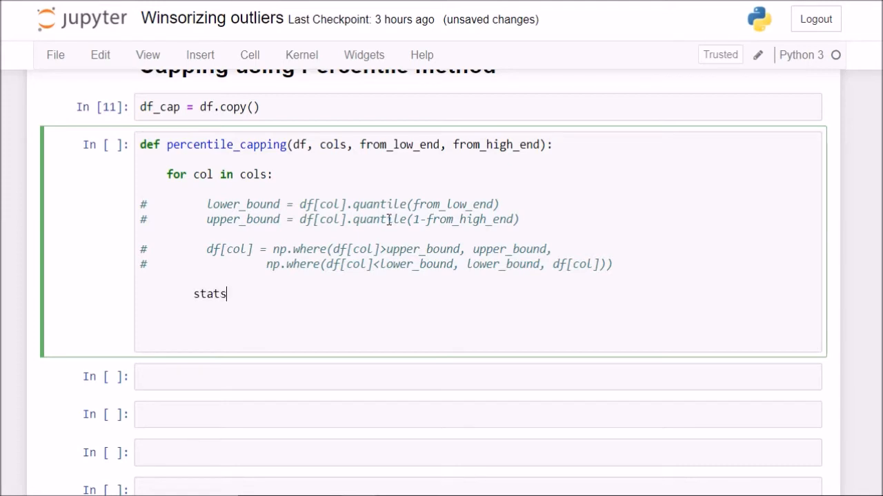
{"action": "type", "text": ".mstats"}
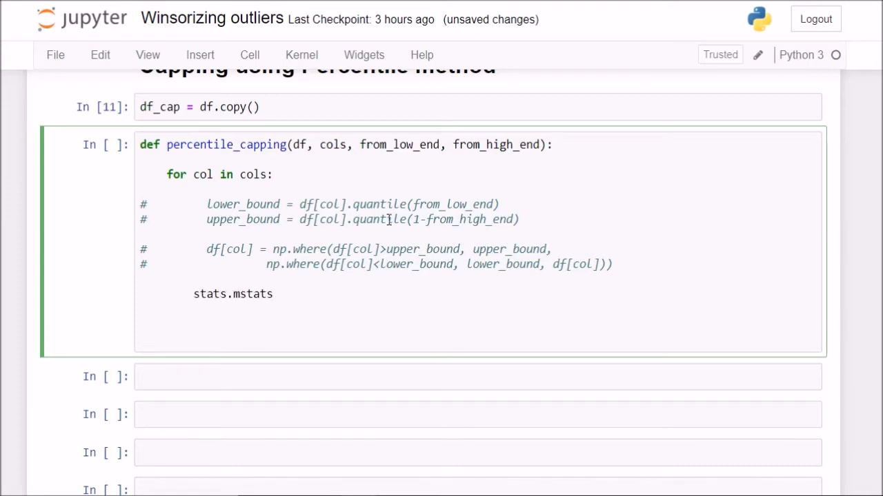
{"action": "type", "text": ".win"}
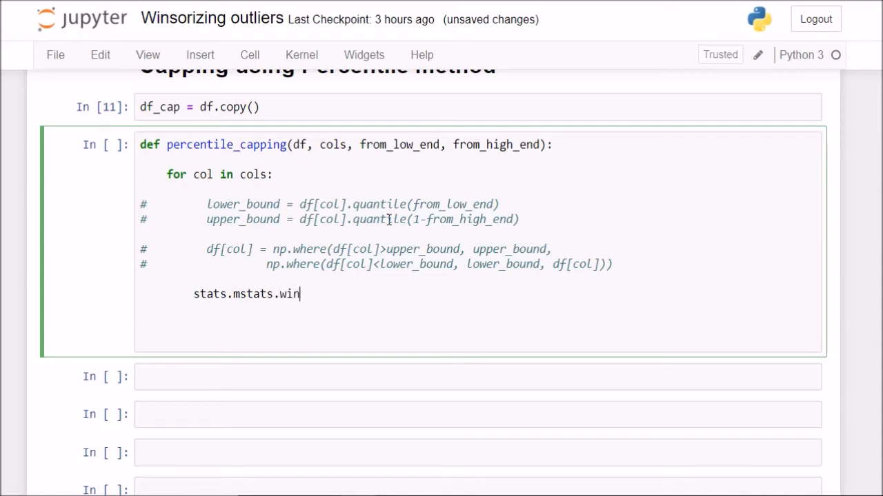
{"action": "type", "text": "sorize("}
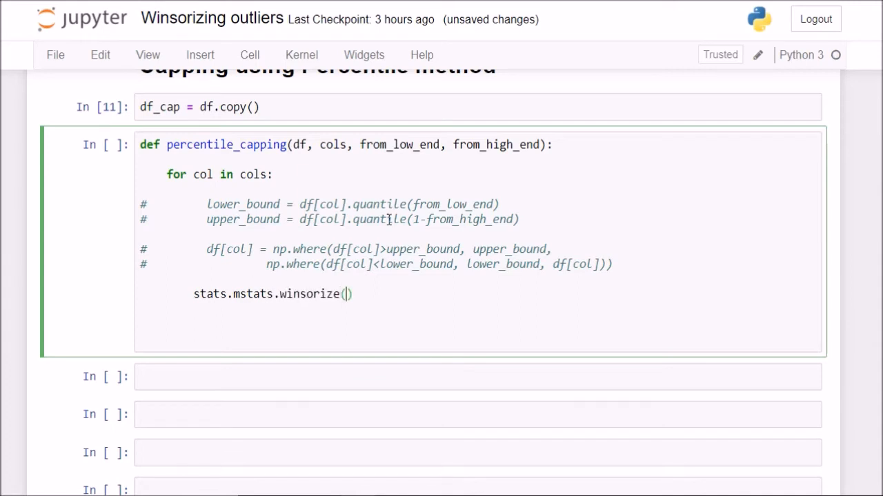
{"action": "type", "text": "a"}
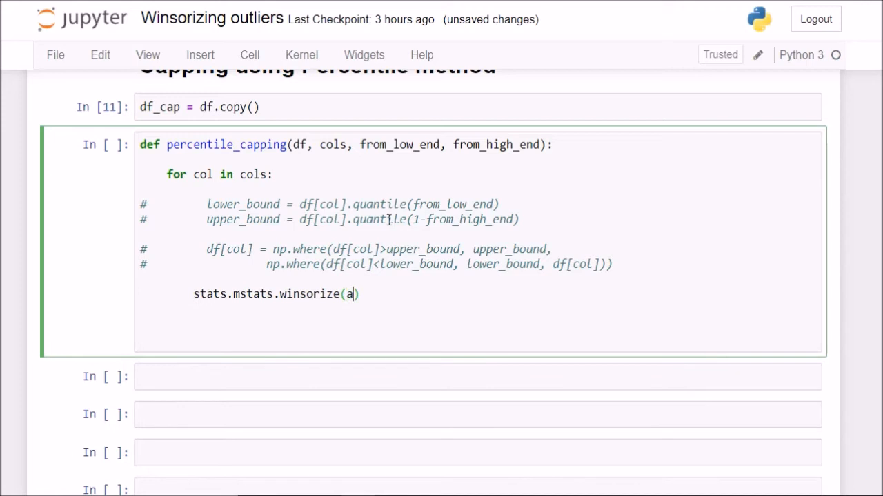
{"action": "type", "text": "="}
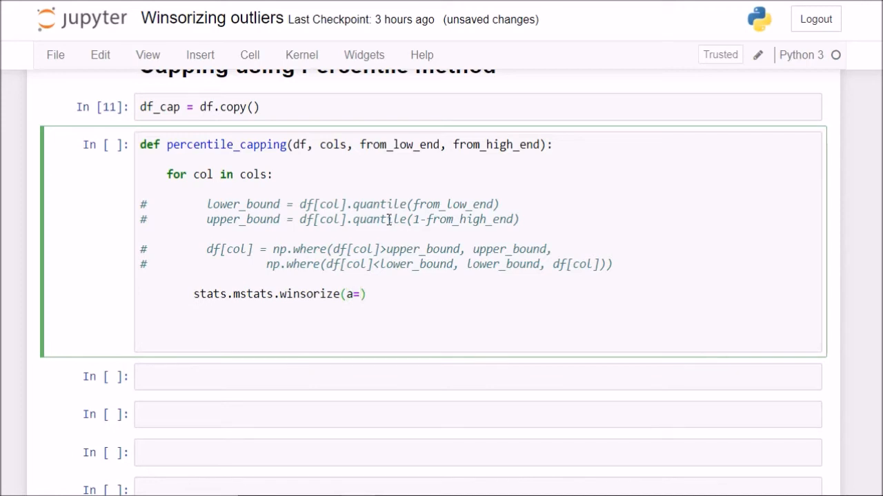
{"action": "type", "text": "df[c"}
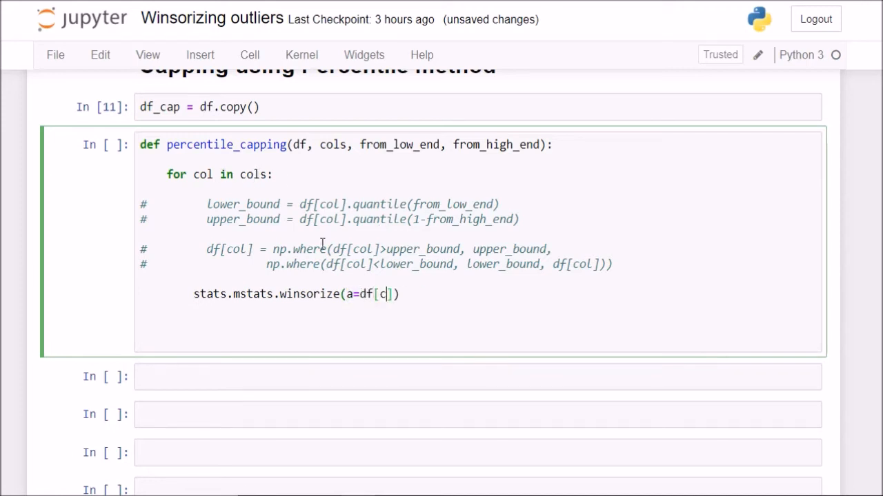
{"action": "type", "text": "ol], limits=("}
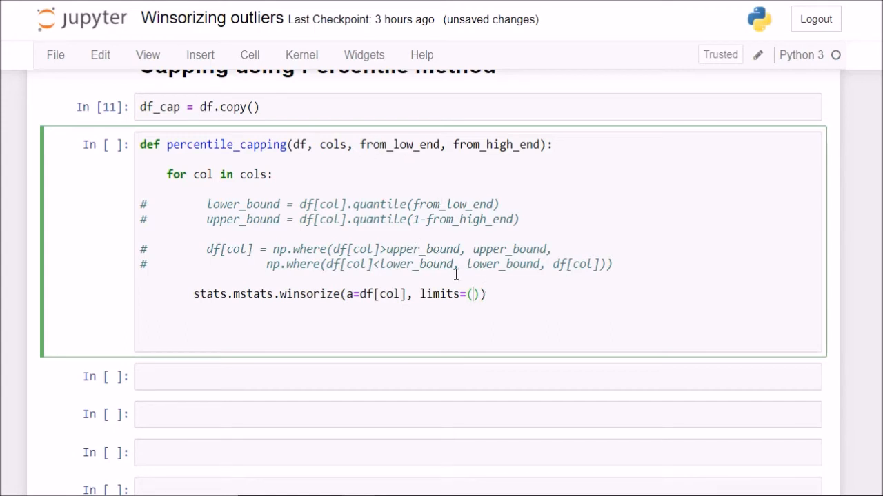
{"action": "mouse_move", "coordinate": [380, 149]}
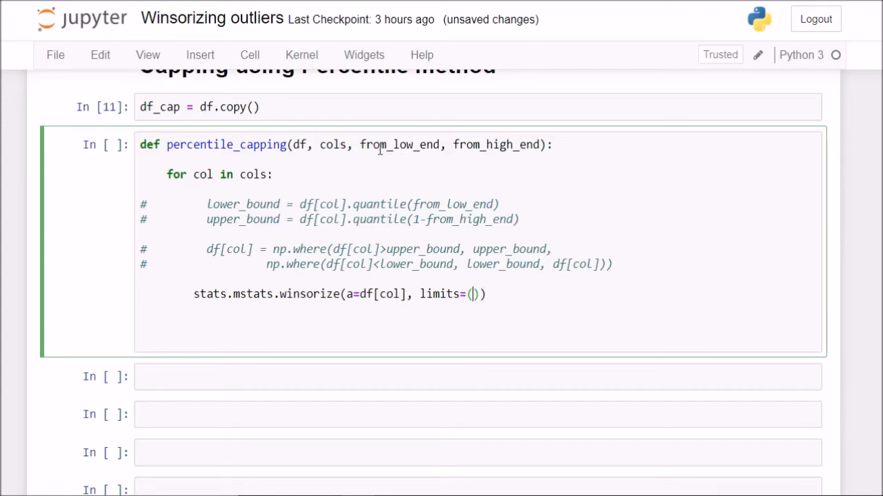
Step: Finish the winsorize call with limits (from_low_end, from_high_end) and inplace=True
{"action": "type", "text": "from"}
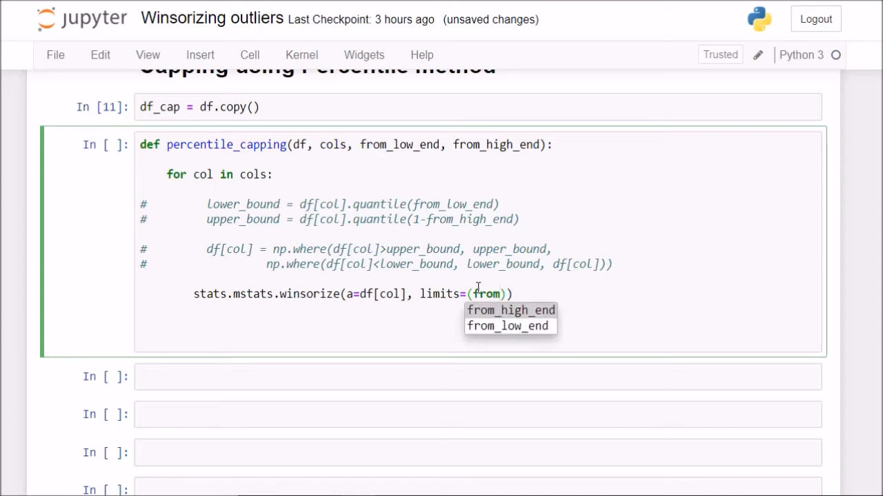
{"action": "left_click", "coordinate": [506, 325]}
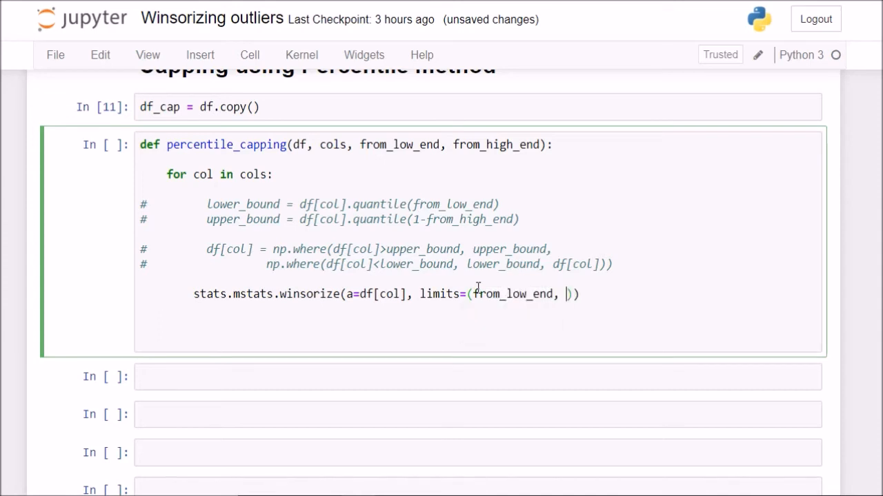
{"action": "type", "text": "from_high_end"}
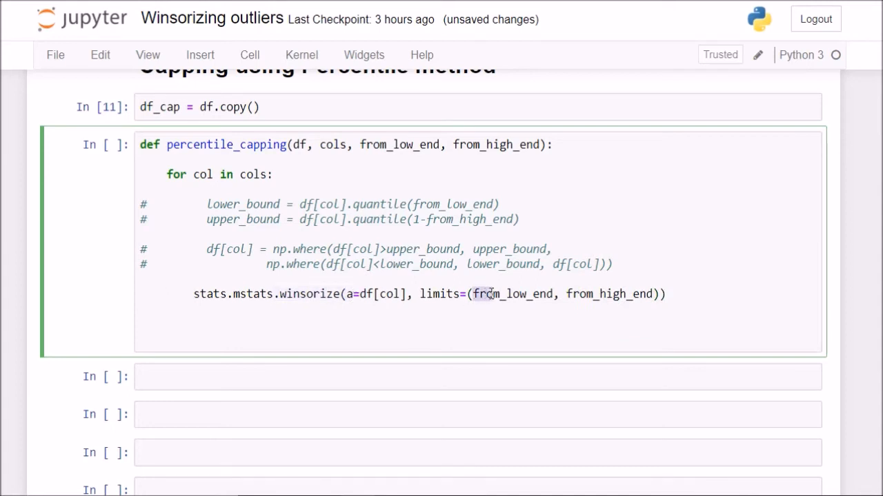
{"action": "double_click", "coordinate": [512, 294]}
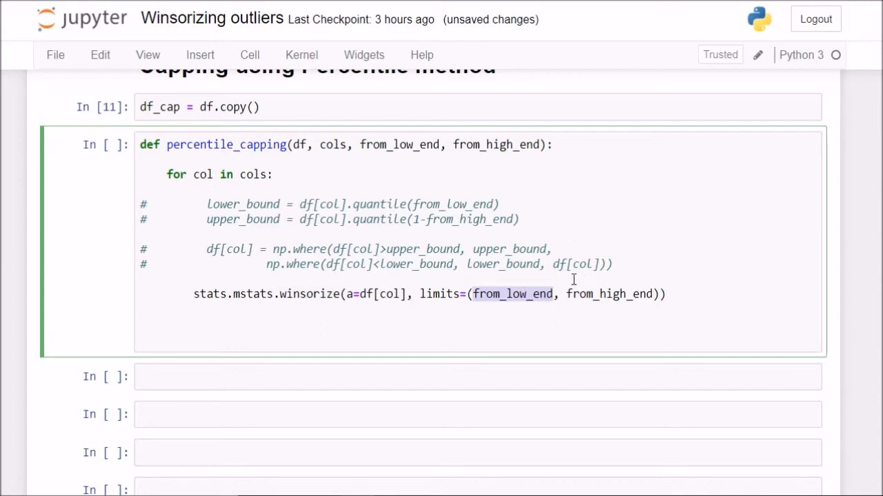
{"action": "type", "text": "i"}
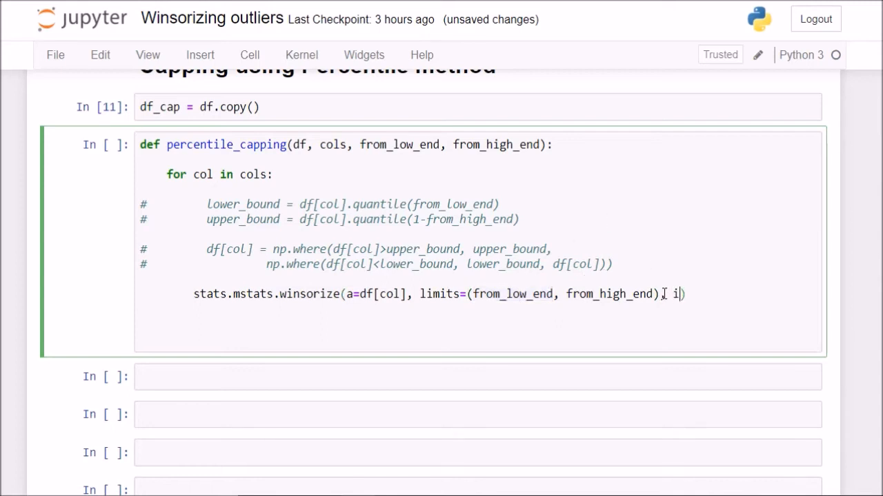
{"action": "type", "text": "nplace=True"}
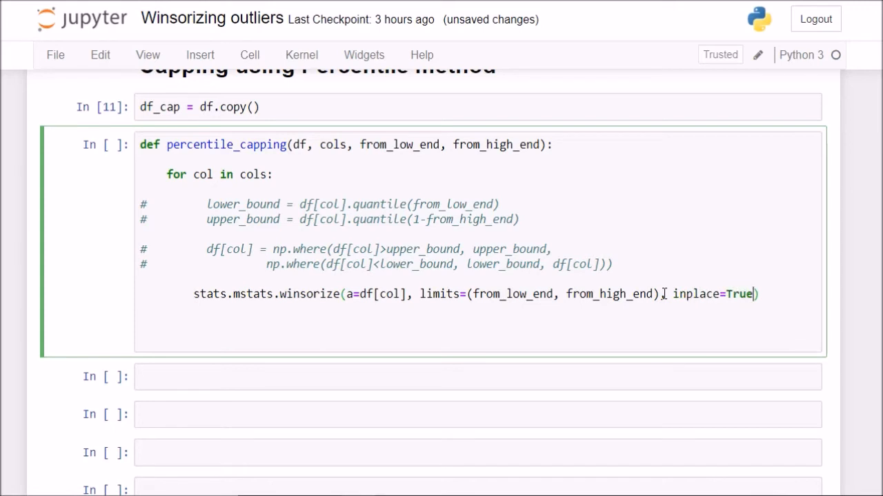
{"action": "type", "text": "percentile_capping("}
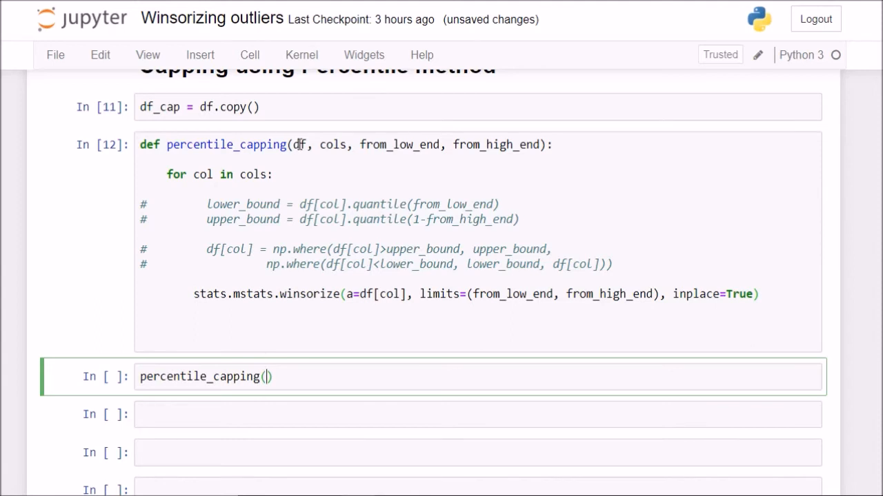
Step: Pass df_cap and features to the percentile_capping call
{"action": "type", "text": "df_cap"}
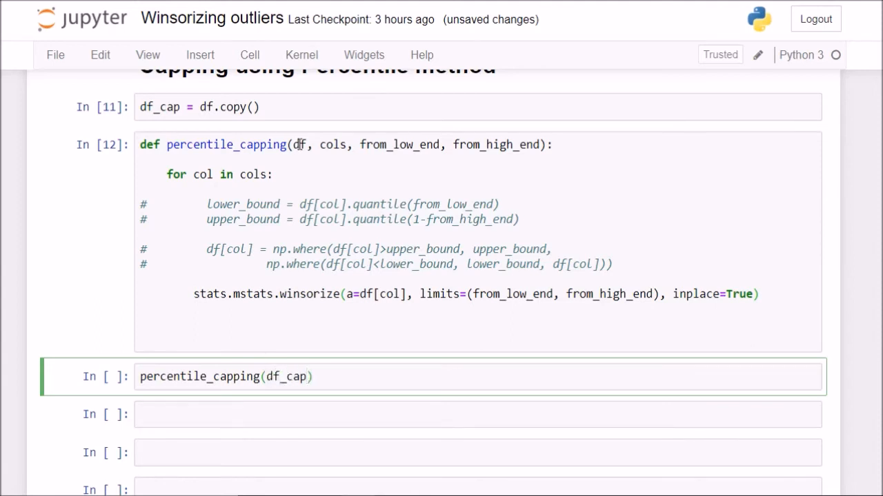
{"action": "type", "text": ","}
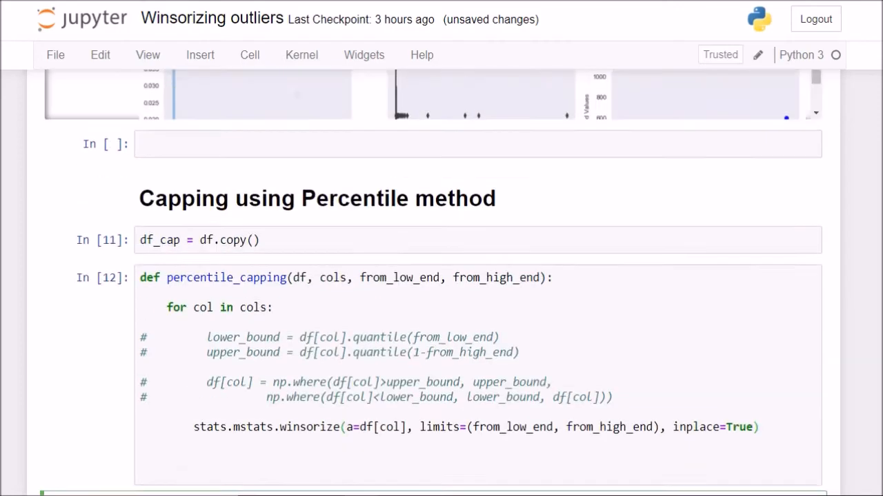
{"action": "scroll", "scroll_direction": "up", "scroll_amount": 3}
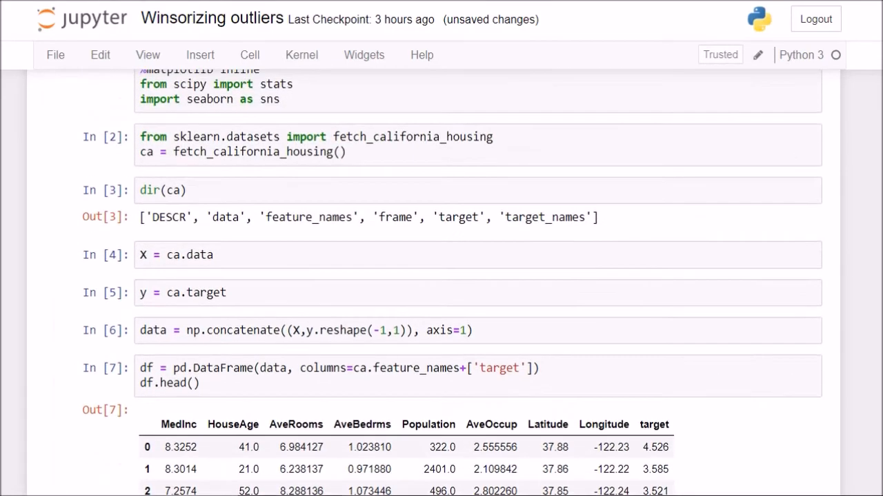
{"action": "scroll", "scroll_direction": "down", "scroll_amount": 3}
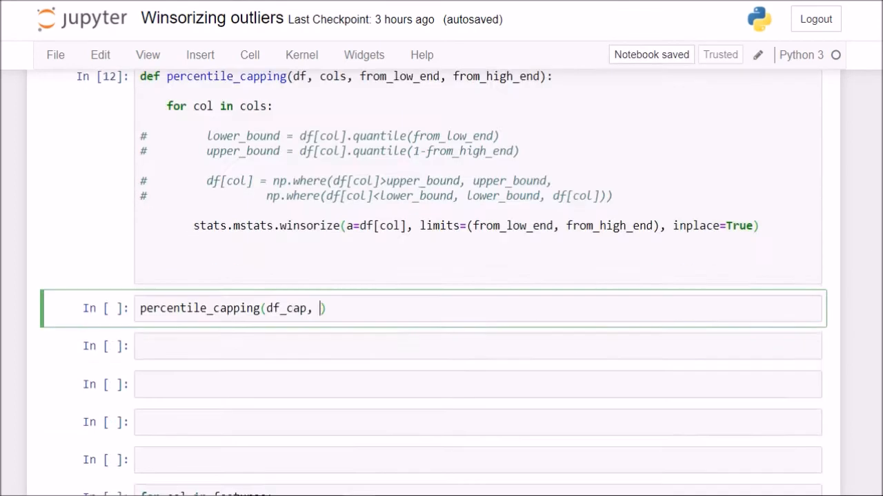
{"action": "type", "text": "fea"}
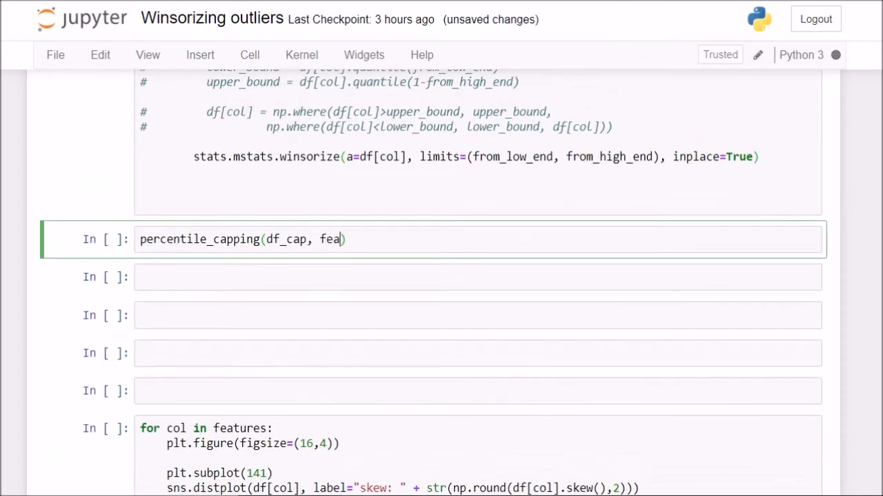
{"action": "type", "text": "tures, )"}
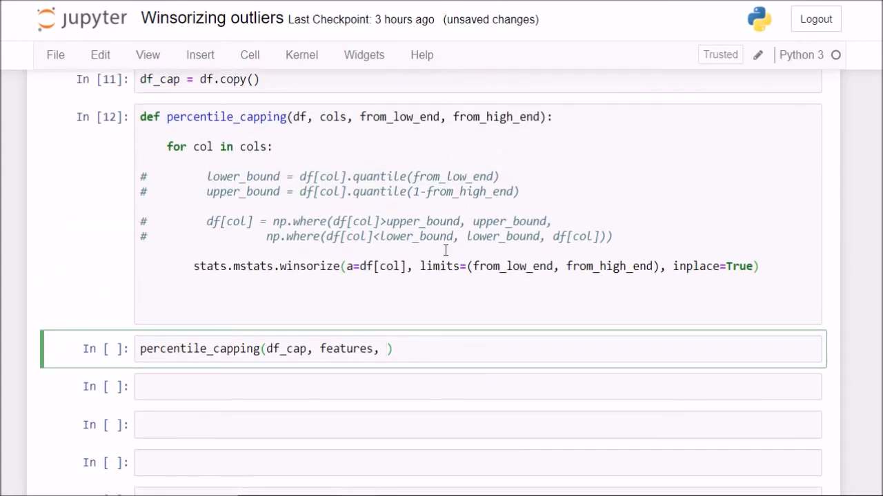
{"action": "mouse_move", "coordinate": [424, 358]}
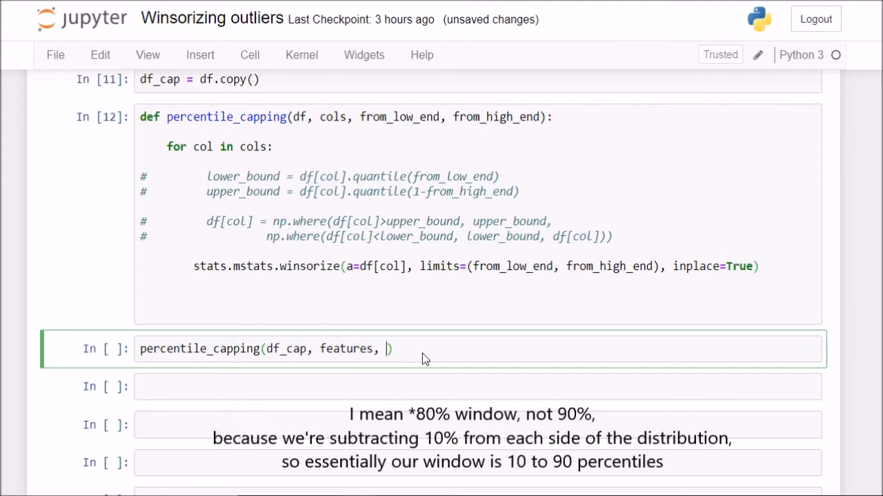
Step: Enter 0.10 and 0.10 as the low and high limits
{"action": "type", "text": "0.1"}
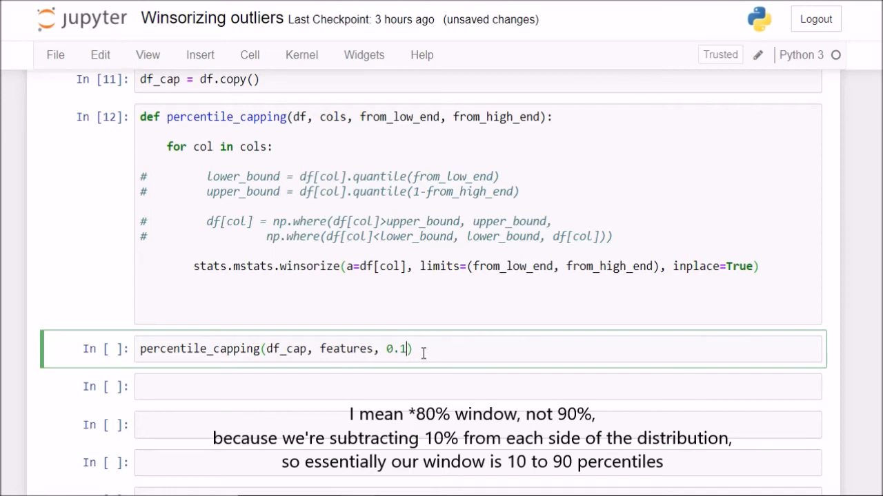
{"action": "type", "text": "0,"}
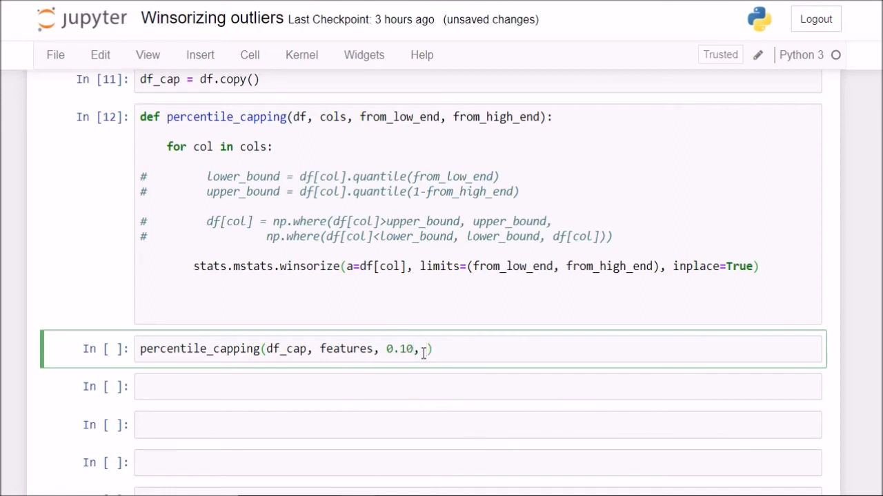
{"action": "type", "text": "0.10"}
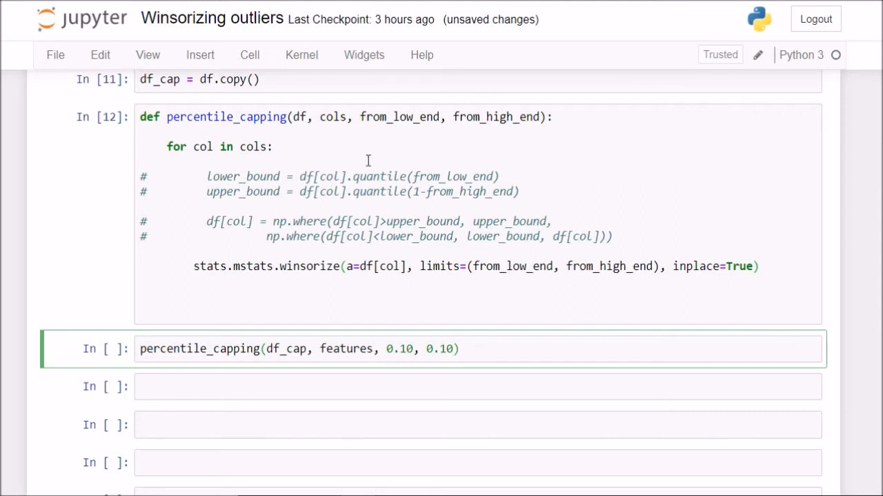
{"action": "double_click", "coordinate": [400, 349]}
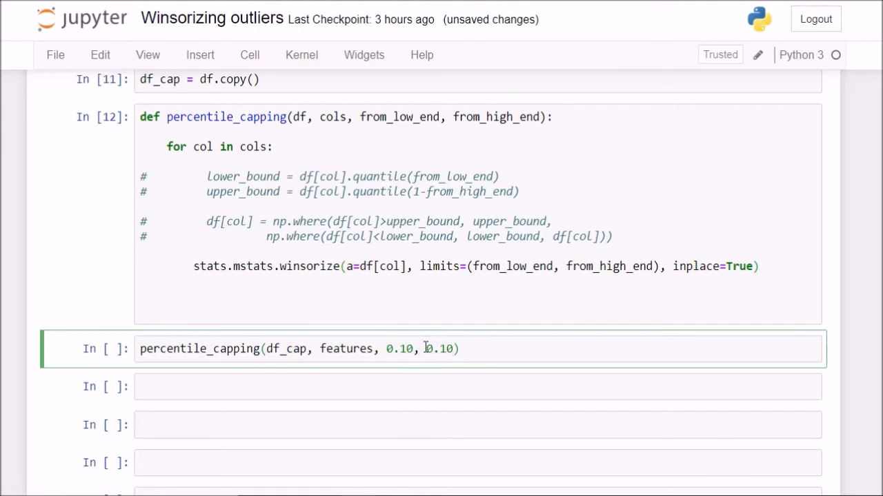
{"action": "double_click", "coordinate": [438, 349]}
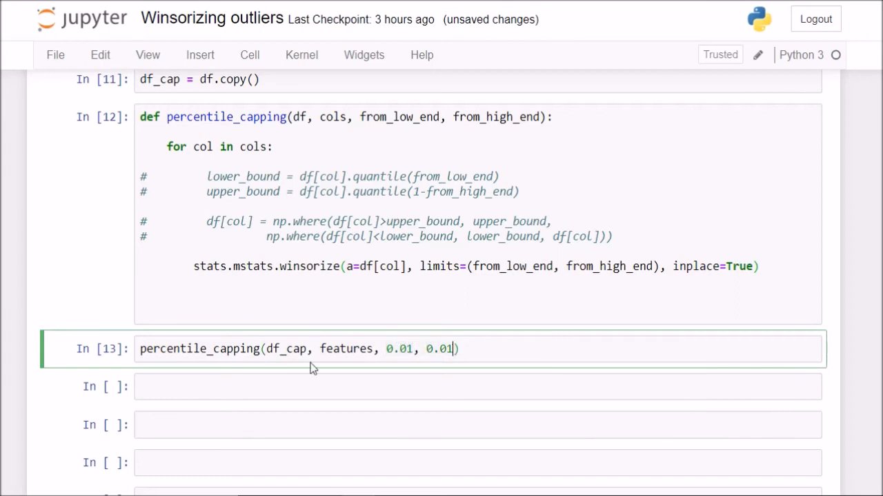
Step: Begin typing df_cap in a new cell after the 1% capping
{"action": "type", "text": "df_ca"}
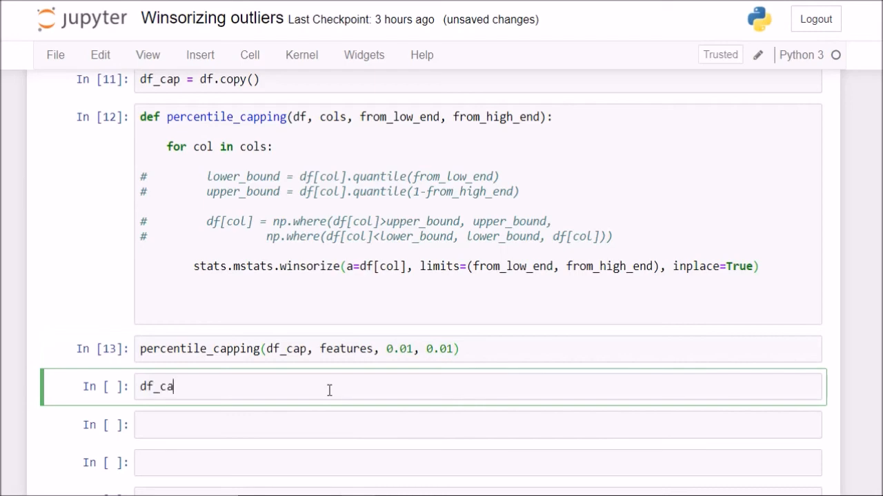
Step: Display df_cap.describe() and df.describe() to compare capped and original statistics
{"action": "type", "text": "p.describe("}
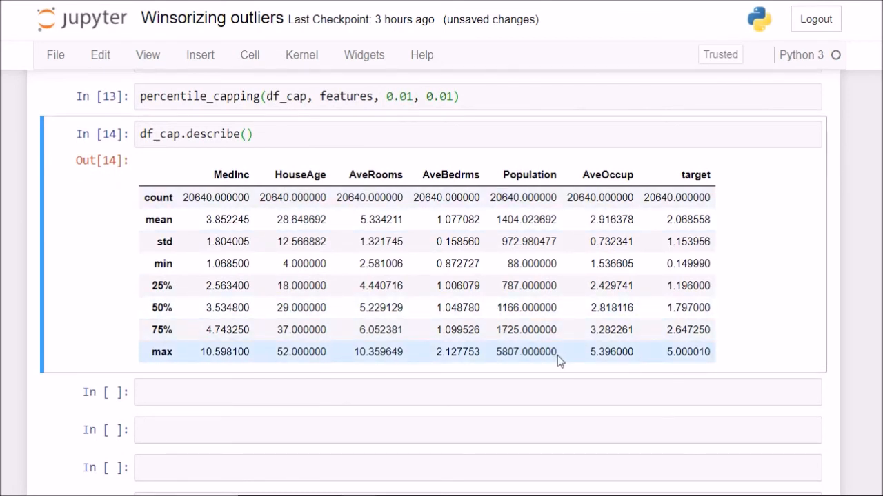
{"action": "type", "text": "df"}
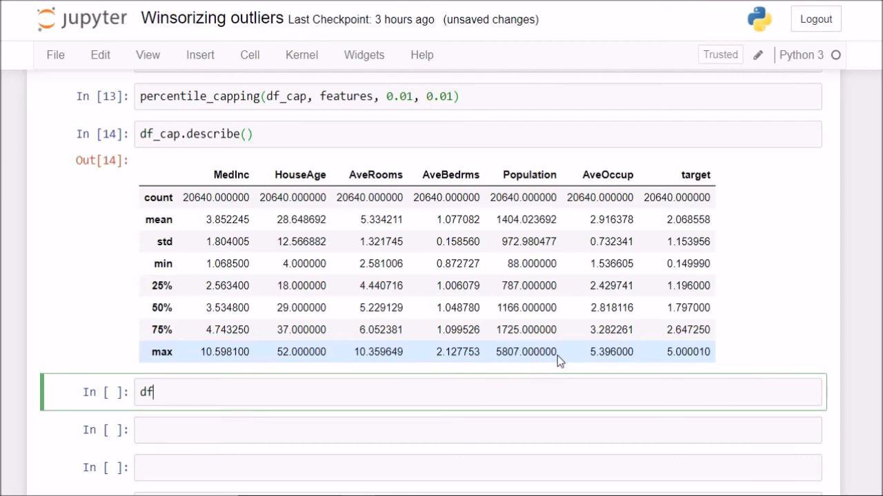
{"action": "type", "text": ".describe()"}
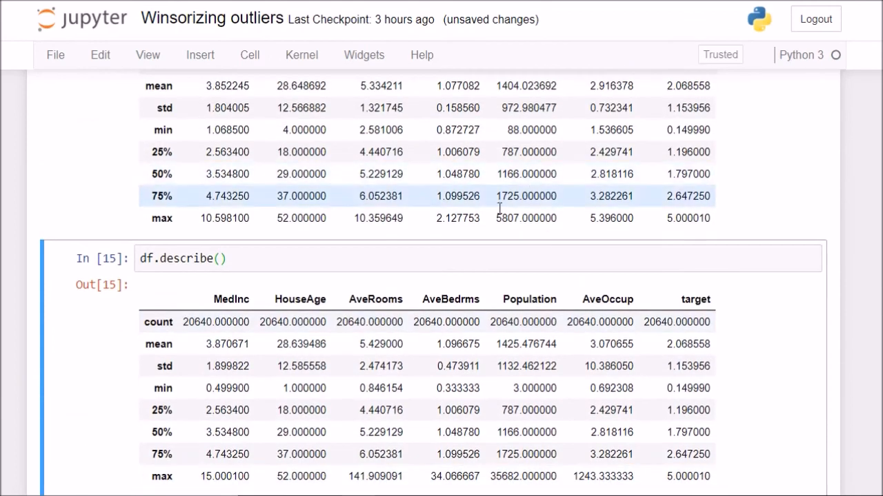
{"action": "scroll", "scroll_direction": "down", "scroll_amount": 3}
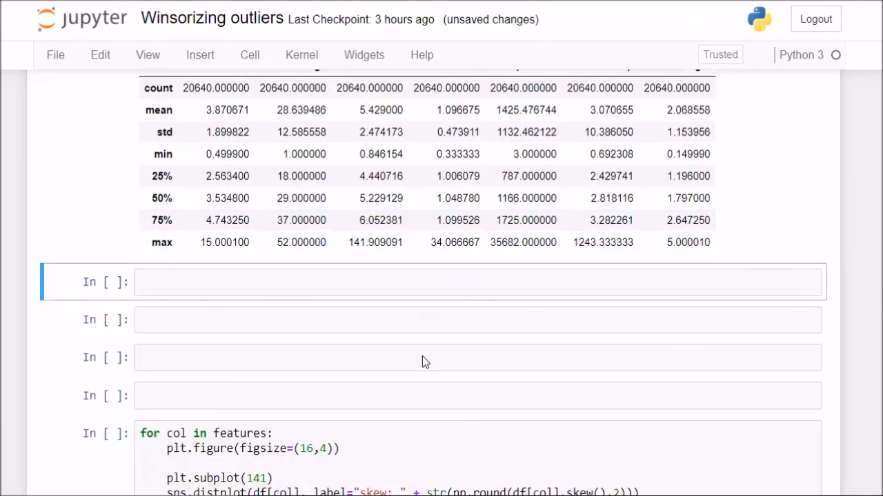
Step: Compute the original Population 0.99 quantile (about 5805.83) and select the plotting loop cell
{"action": "type", "text": "df[c"}
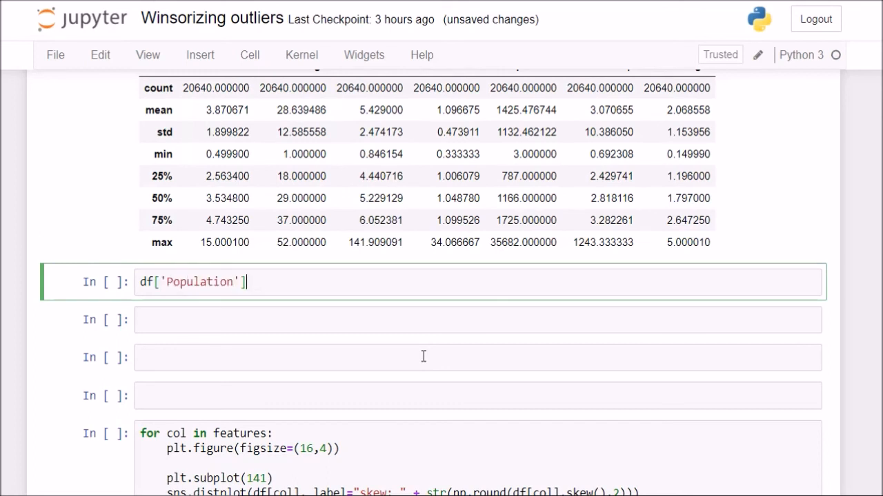
{"action": "type", "text": ".quantile()"}
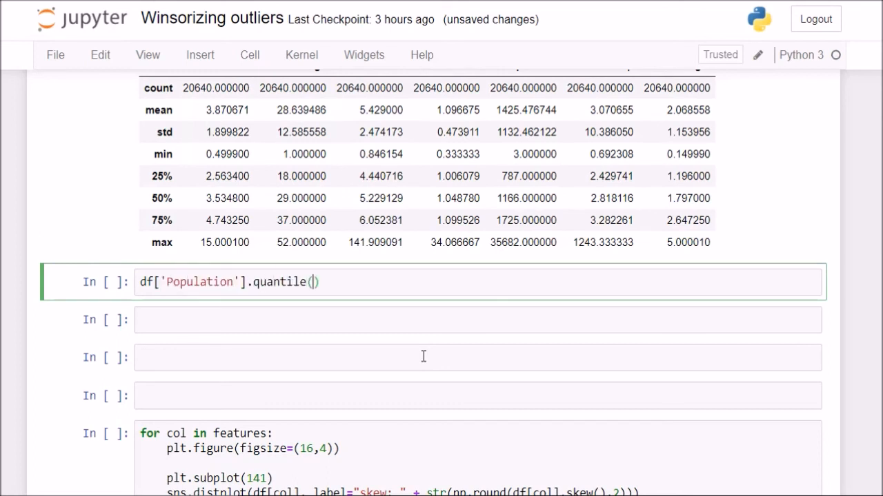
{"action": "type", "text": "0.99"}
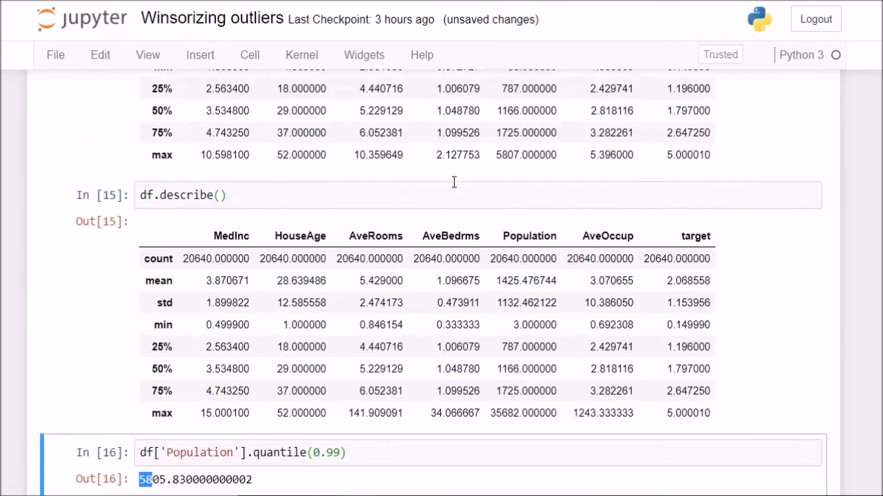
{"action": "scroll", "scroll_direction": "down", "scroll_amount": 3}
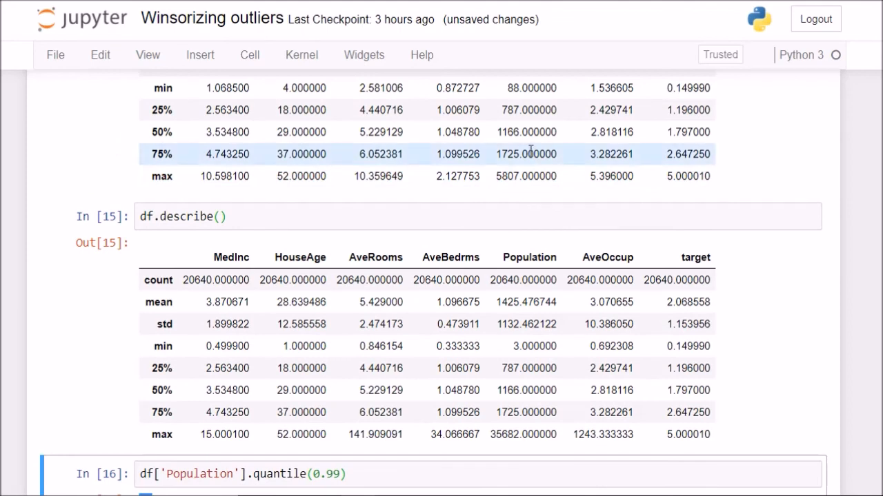
{"action": "double_click", "coordinate": [525, 175]}
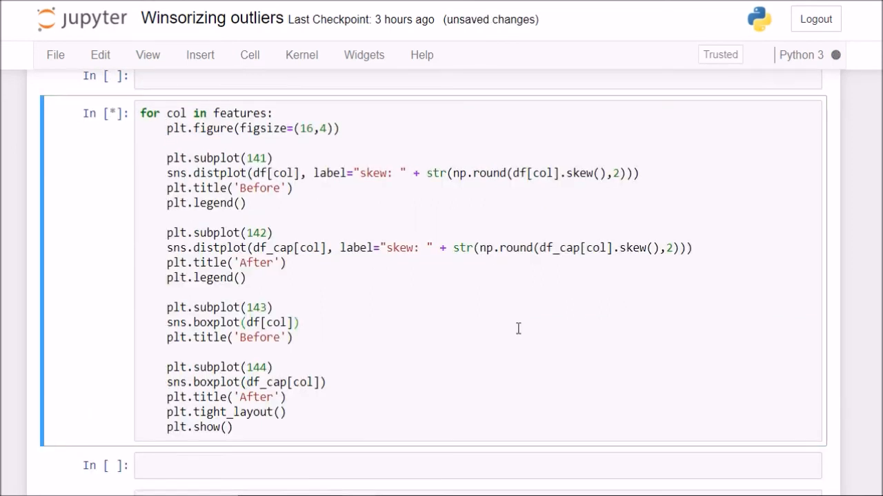
Step: Run the before/after loop and scroll through each feature's histograms and boxplots to AveOccup
{"action": "key", "text": "shift+enter"}
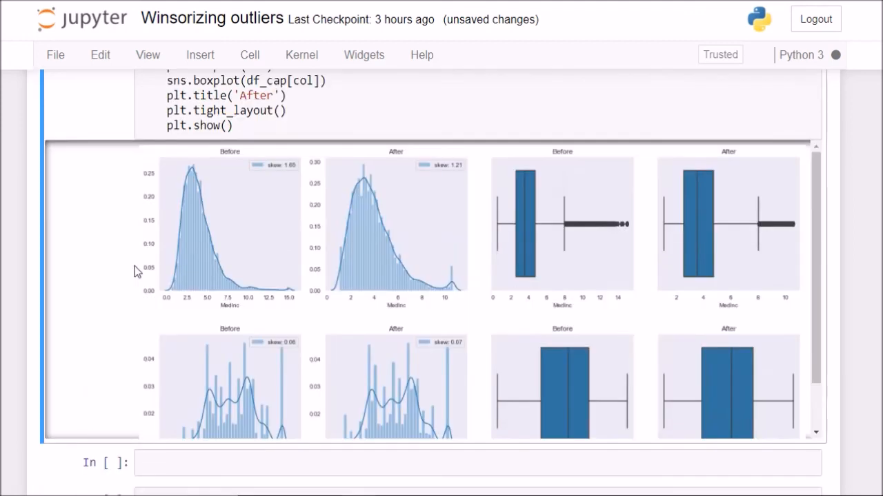
{"action": "scroll", "scroll_direction": "down", "scroll_amount": 3}
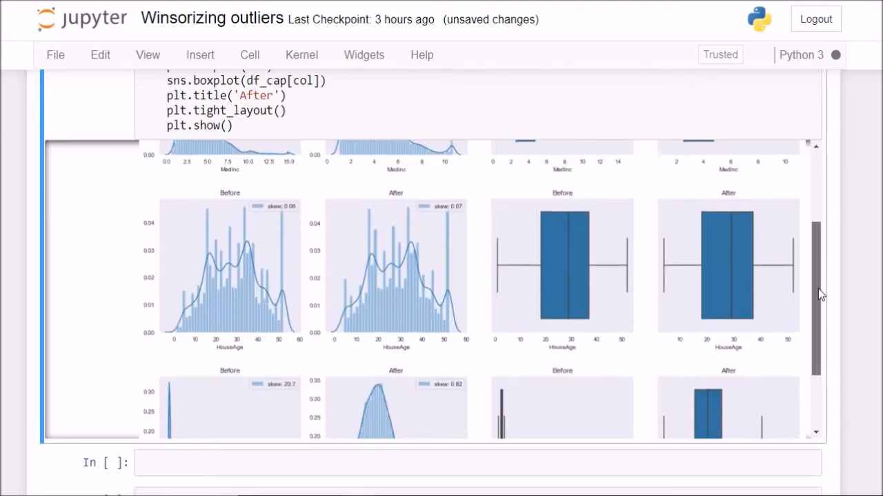
{"action": "scroll", "scroll_direction": "down", "scroll_amount": 3}
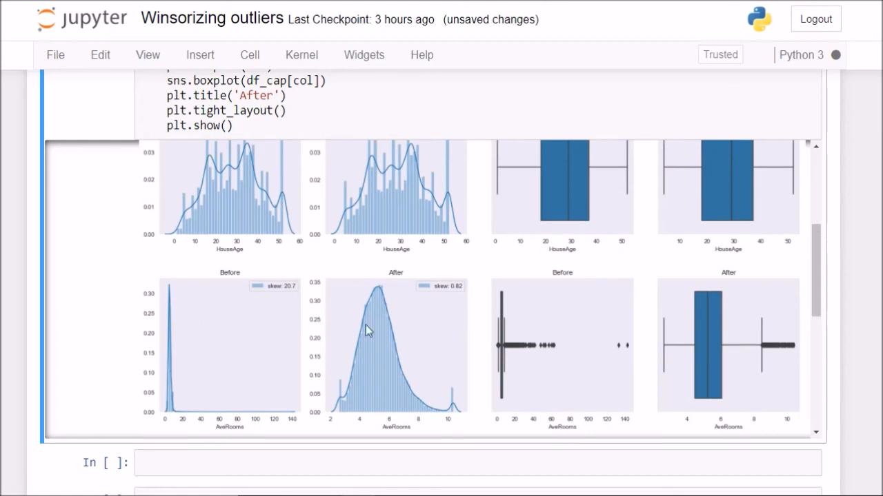
{"action": "mouse_move", "coordinate": [598, 336]}
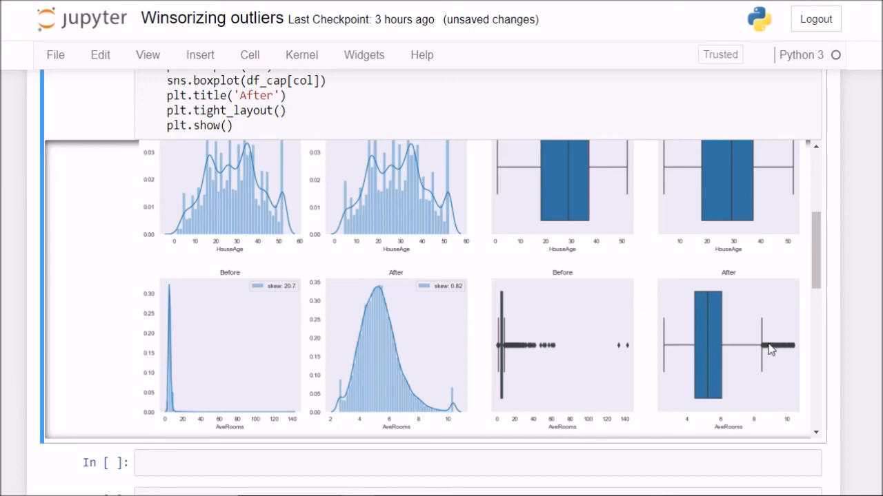
{"action": "scroll", "scroll_direction": "down", "scroll_amount": 3}
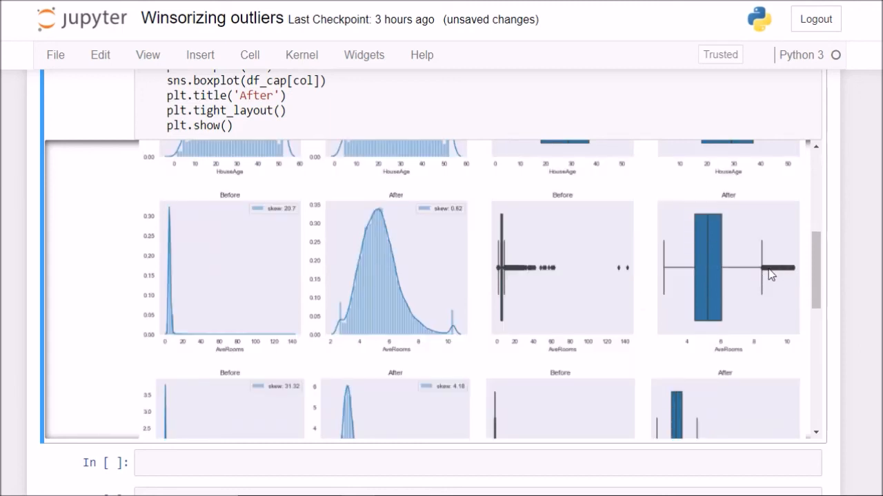
{"action": "mouse_move", "coordinate": [682, 273]}
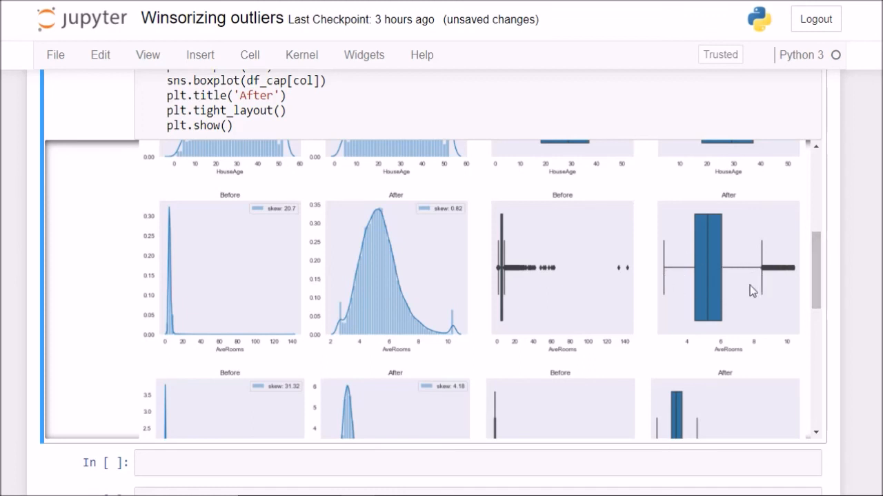
{"action": "mouse_move", "coordinate": [791, 271]}
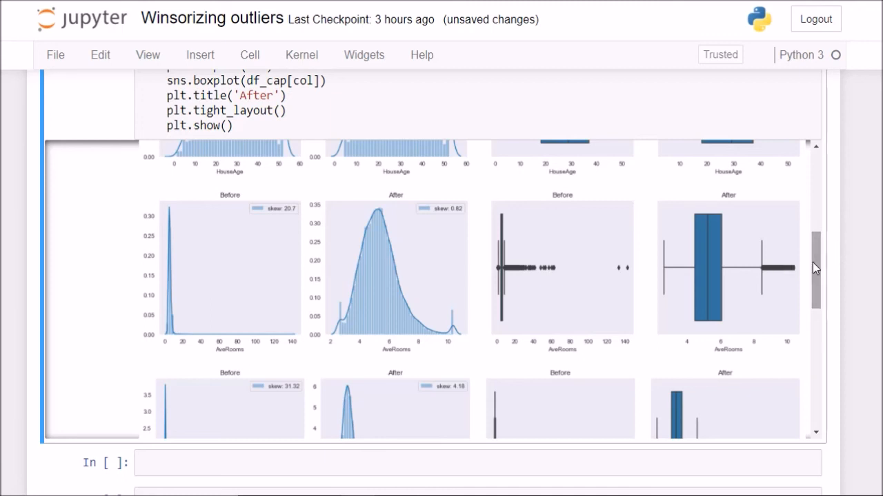
{"action": "scroll", "scroll_direction": "down", "scroll_amount": 3}
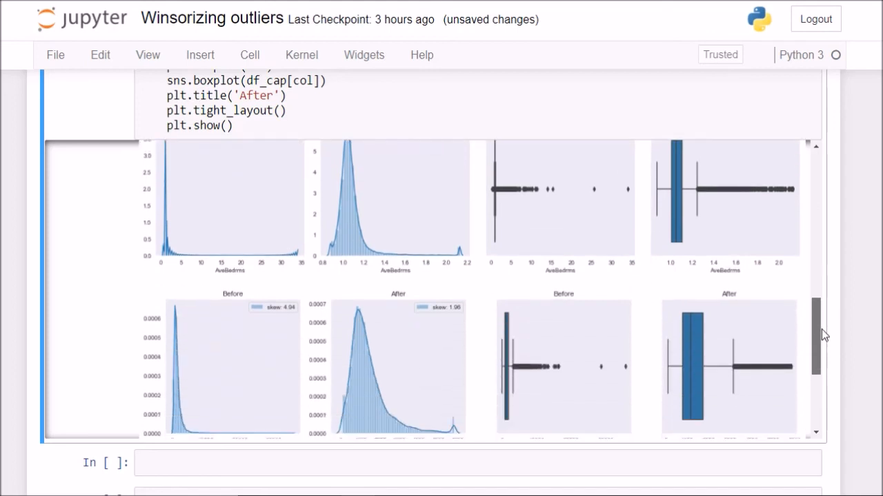
{"action": "scroll", "scroll_direction": "down", "scroll_amount": 3}
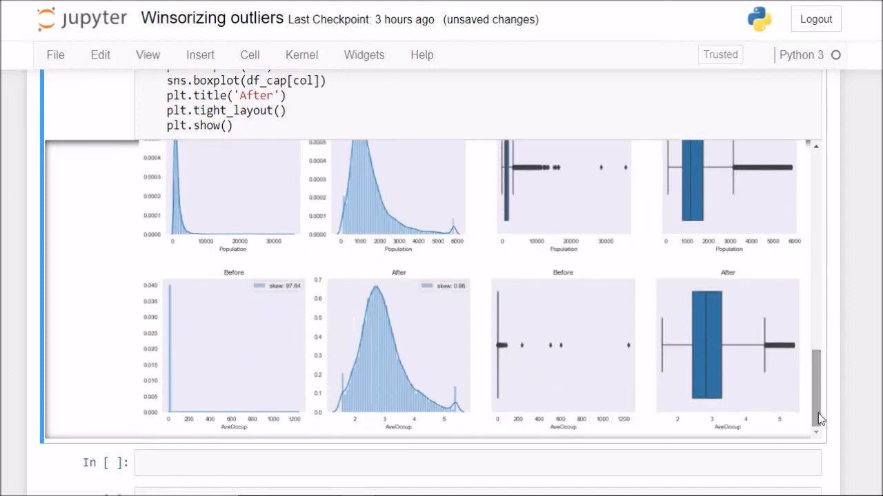